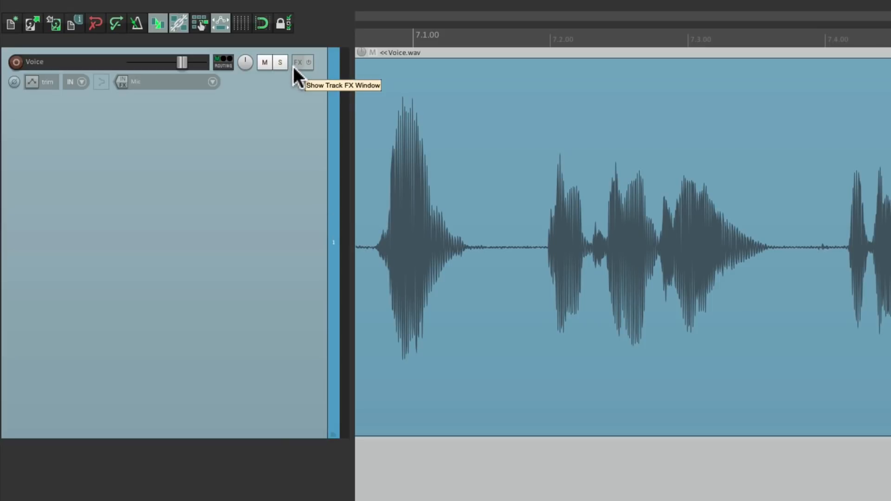
mouse_move(116, 94)
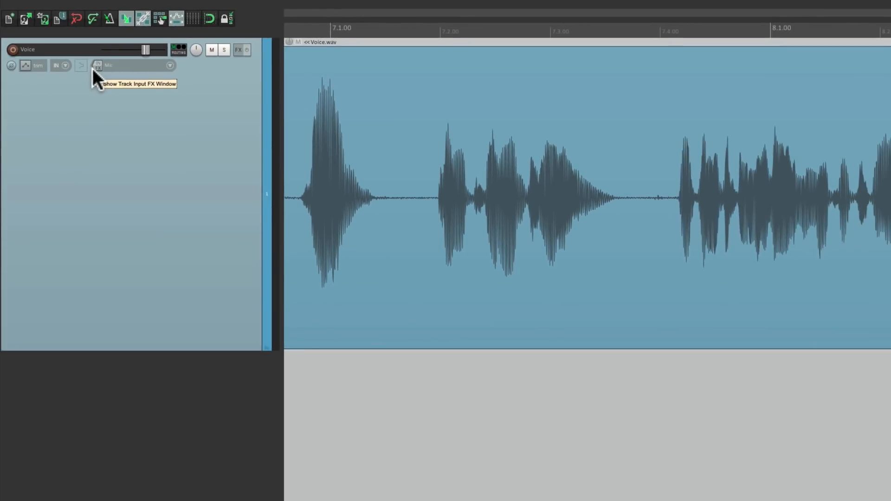
mouse_move(387, 190)
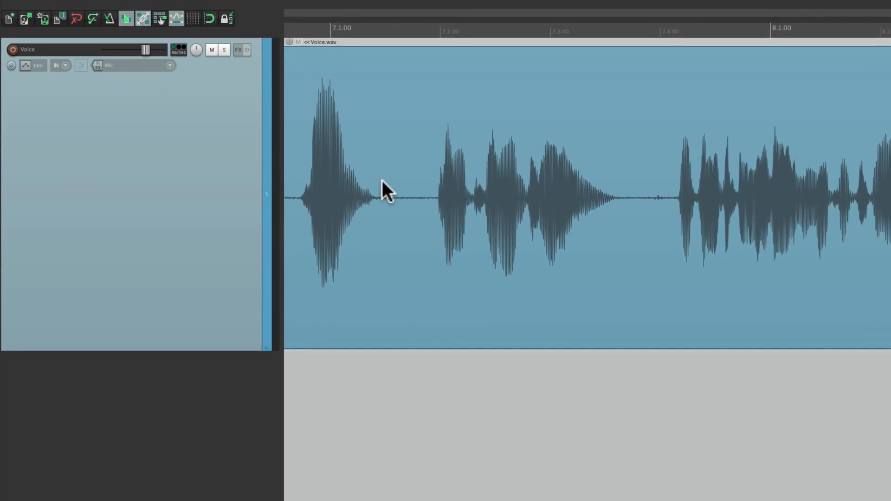
mouse_move(418, 239)
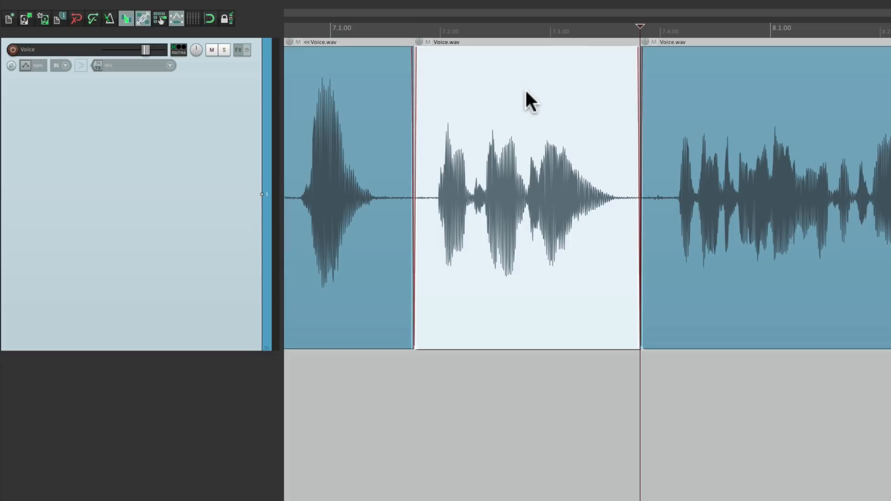
Add ReaEQ as a take effect on the middle Voice.wav piece only.
right_click(526, 99)
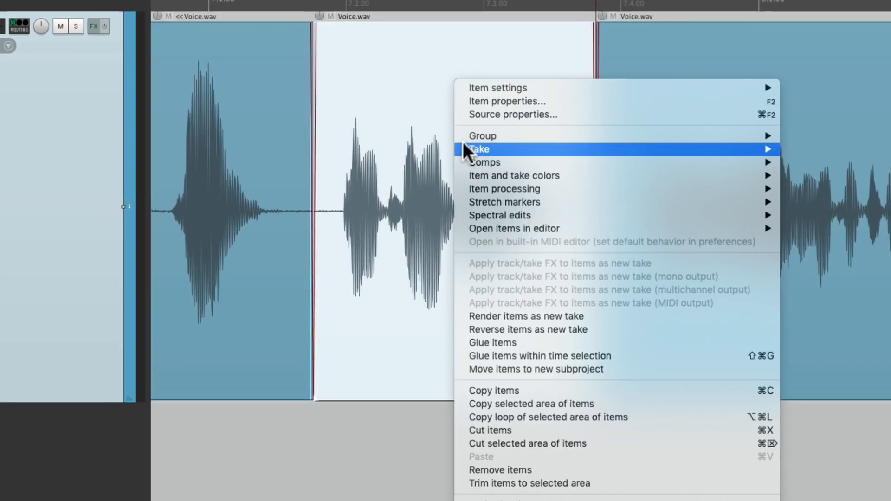
mouse_move(479, 149)
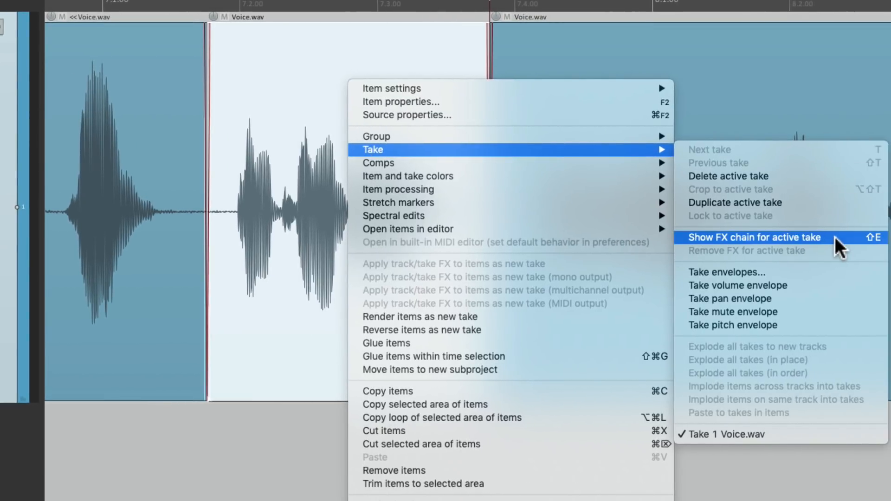
left_click(754, 237)
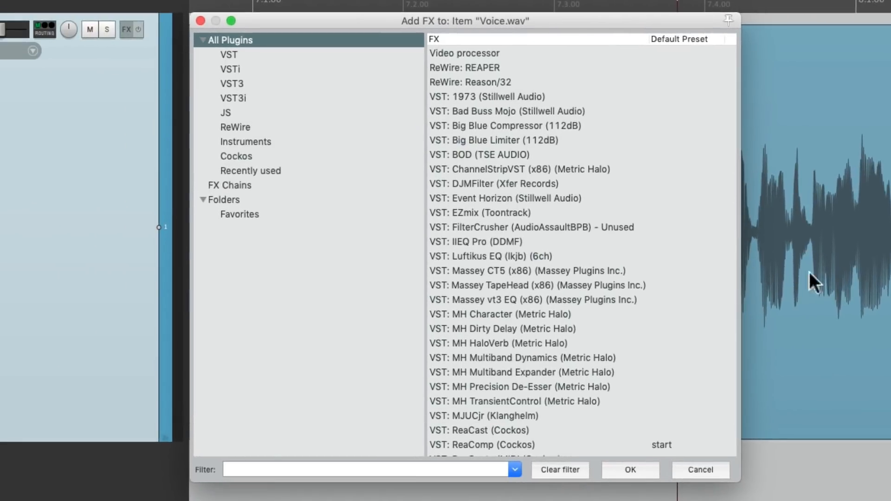
mouse_move(379, 278)
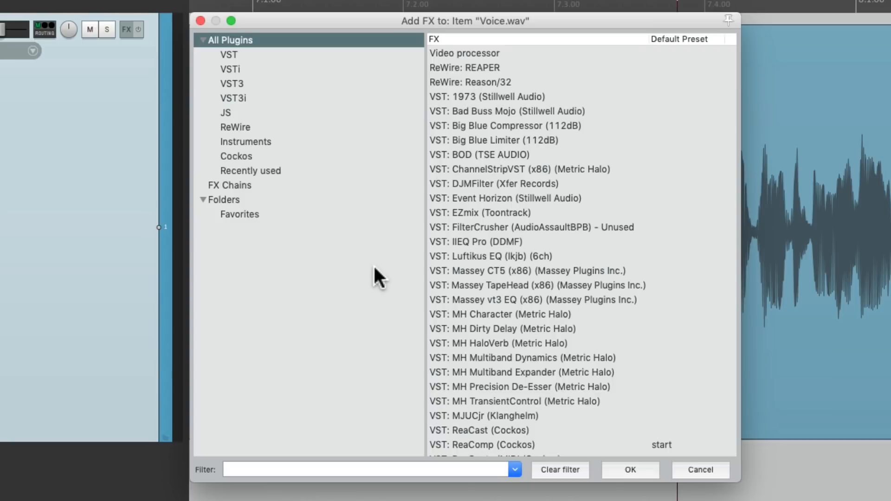
left_click(236, 156)
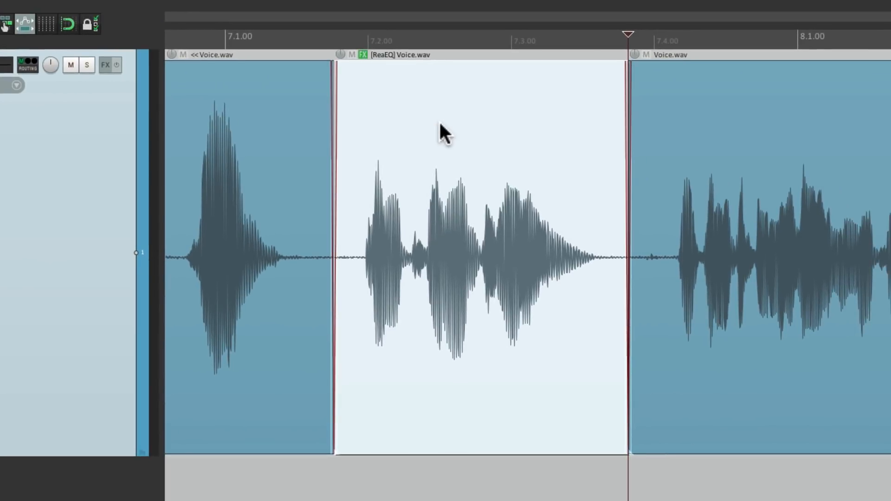
mouse_move(238, 145)
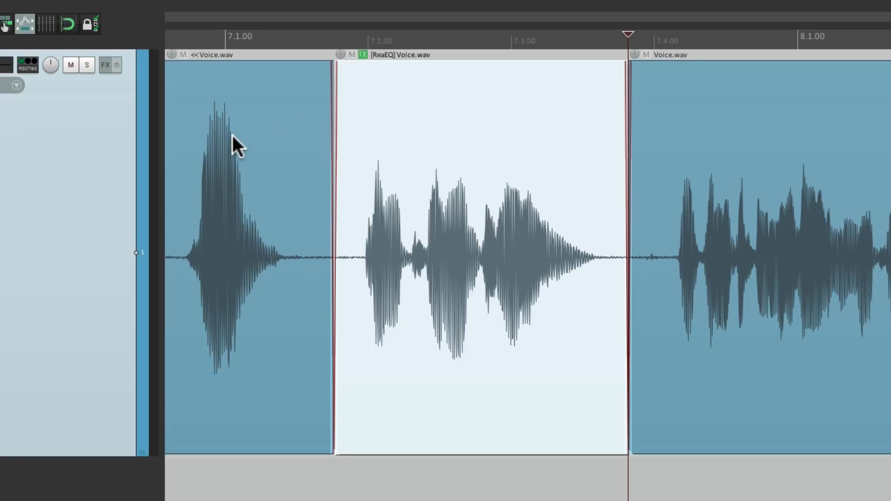
mouse_move(436, 134)
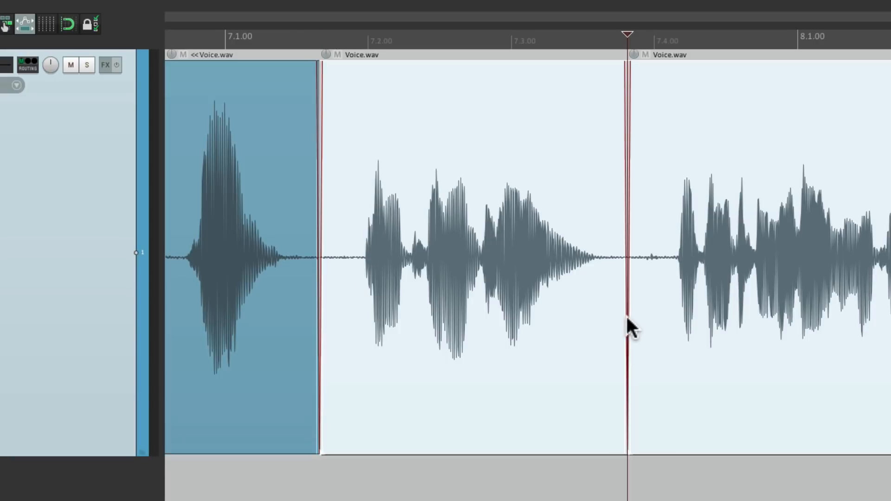
Open the take FX chain with Shift+E and close it without adding effects.
key("shift+e")
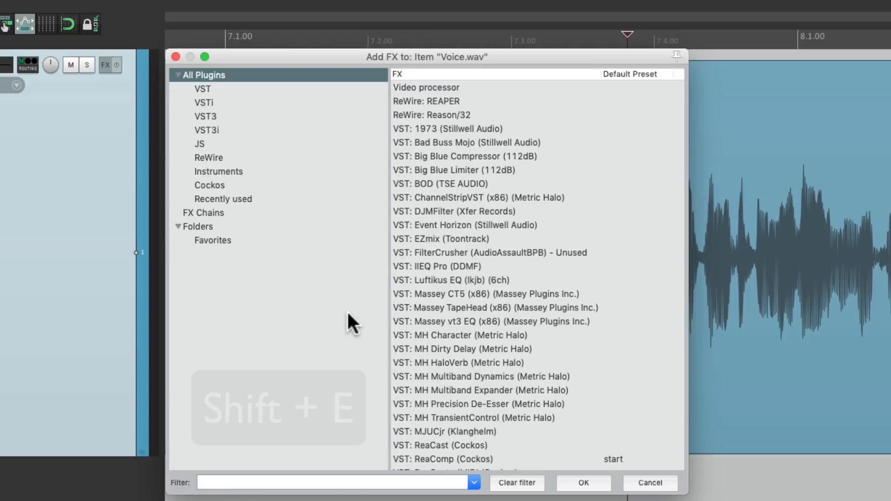
left_click(209, 185)
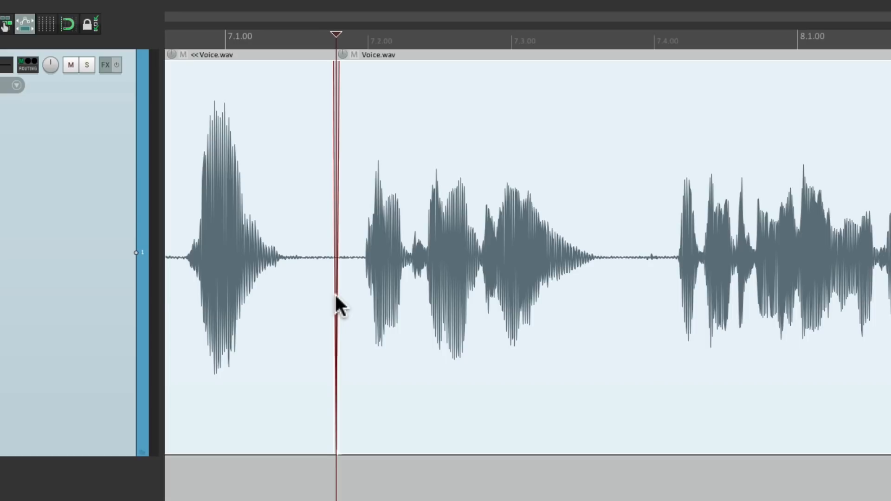
Filter the action list for 'split', select 'Split items at edit or play cursor', then close.
left_click(166, 8)
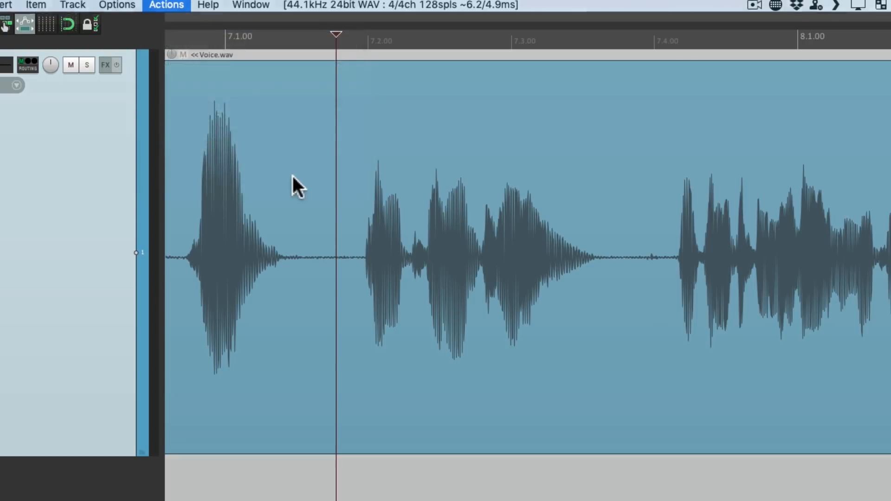
left_click(166, 5)
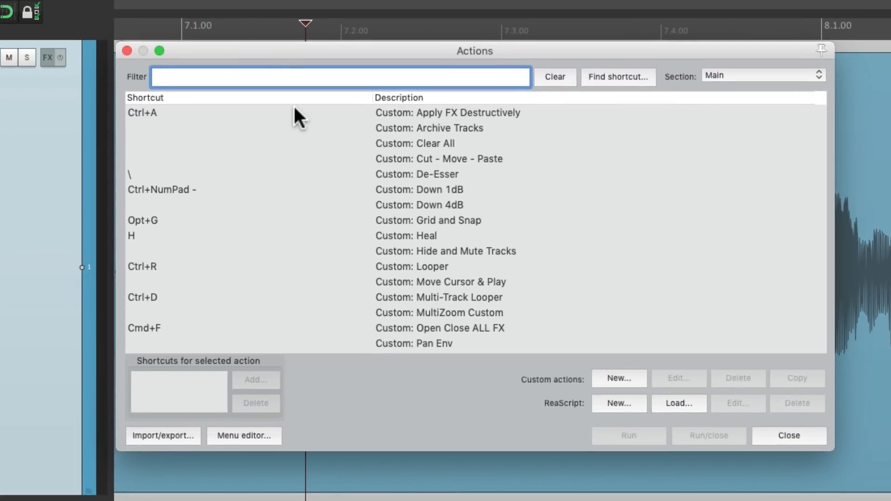
type("split")
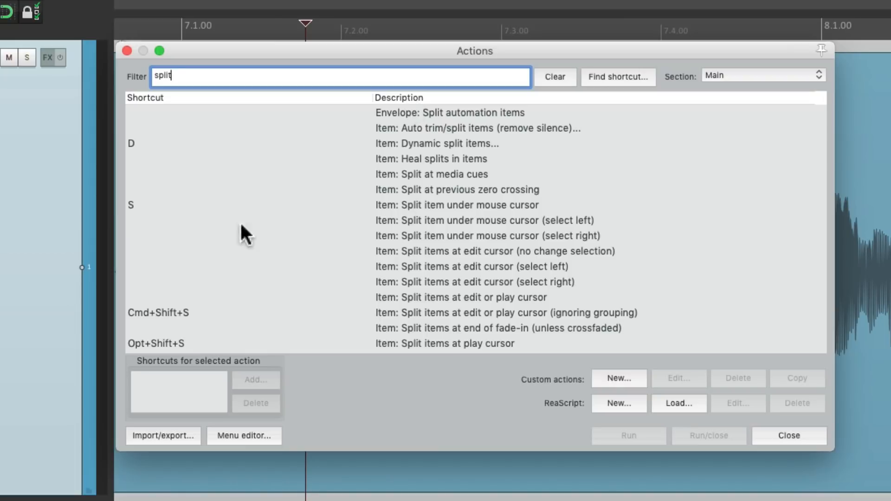
scroll("down", 3)
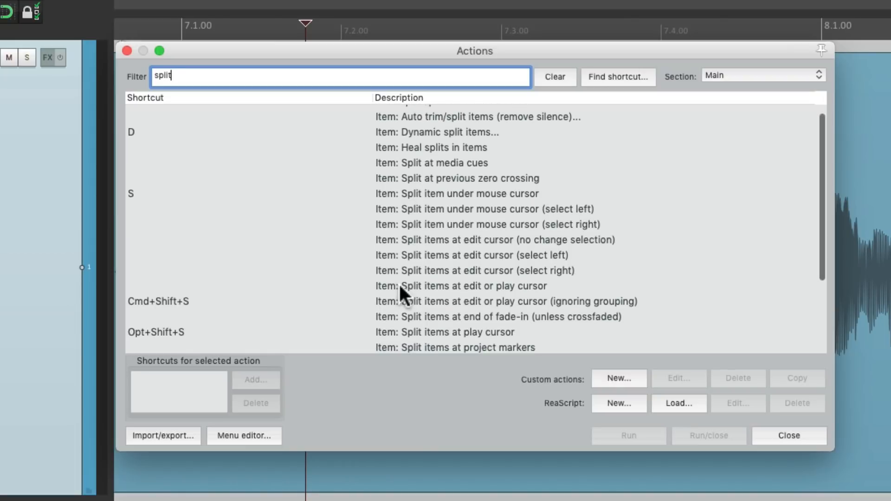
left_click(461, 286)
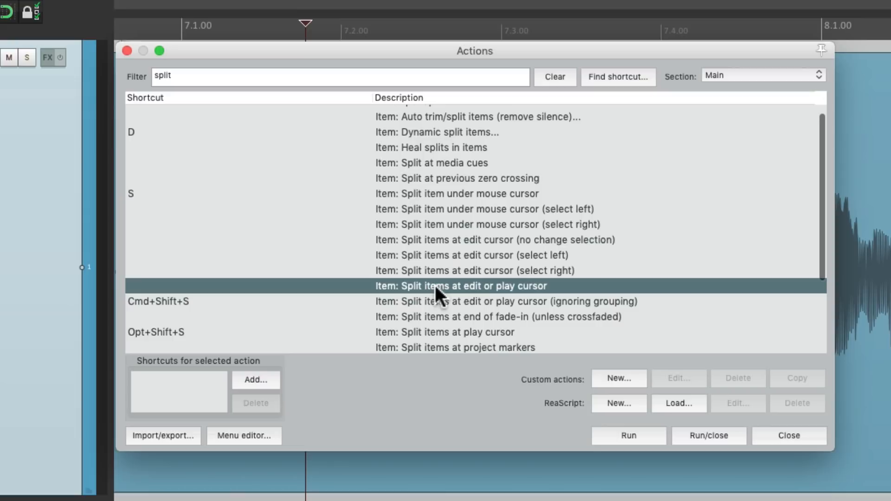
mouse_move(522, 294)
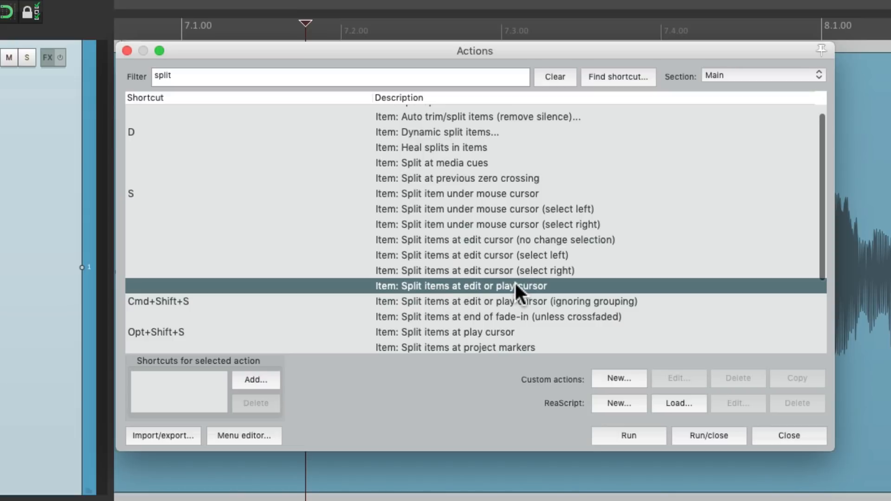
left_click(455, 194)
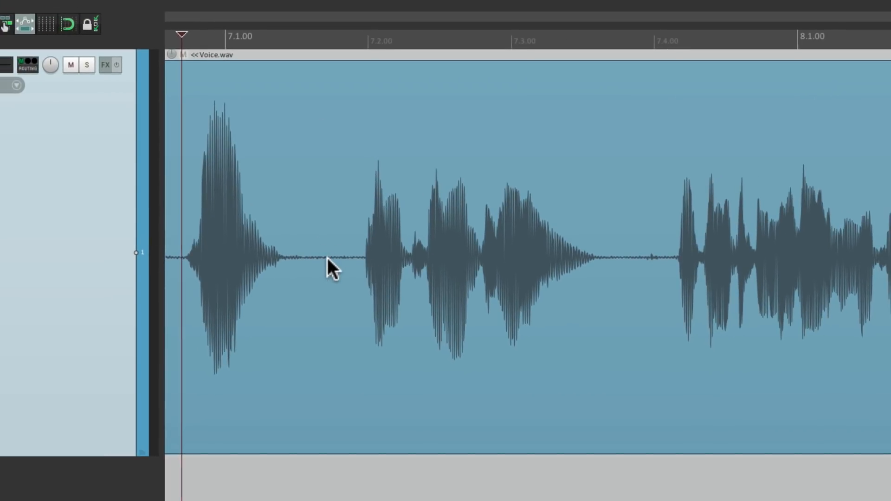
left_click(330, 267)
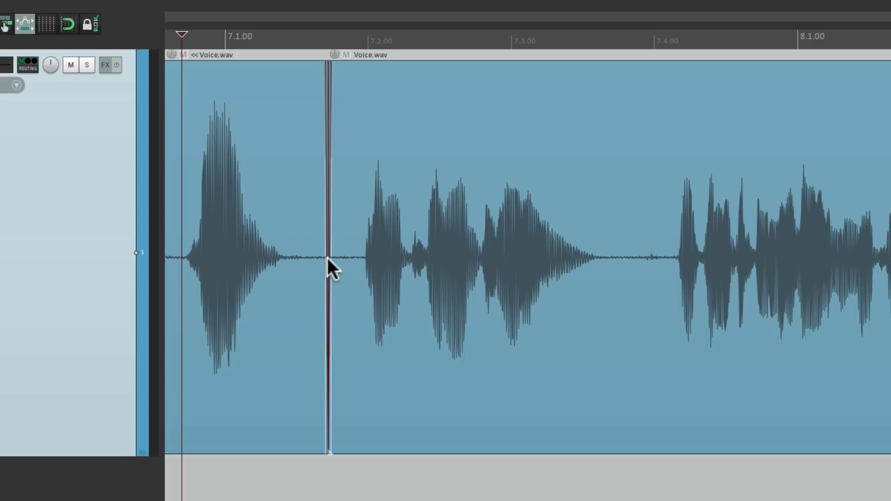
mouse_move(429, 191)
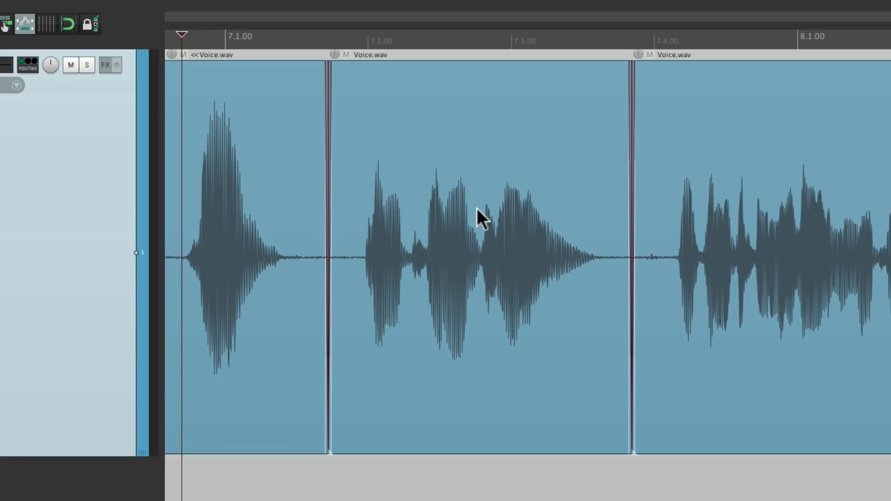
left_click(478, 218)
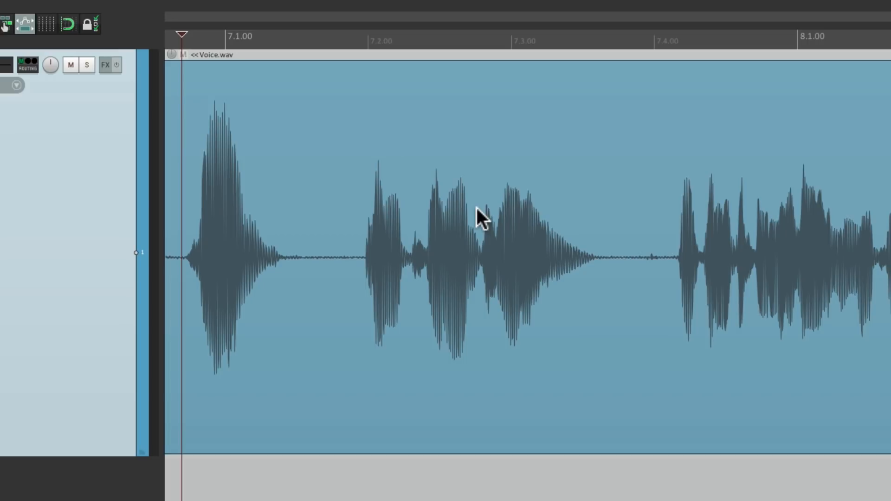
Add ReaEQ to the Voice track FX chain with band 1 as a 112 Hz high-pass.
key("Shift+f")
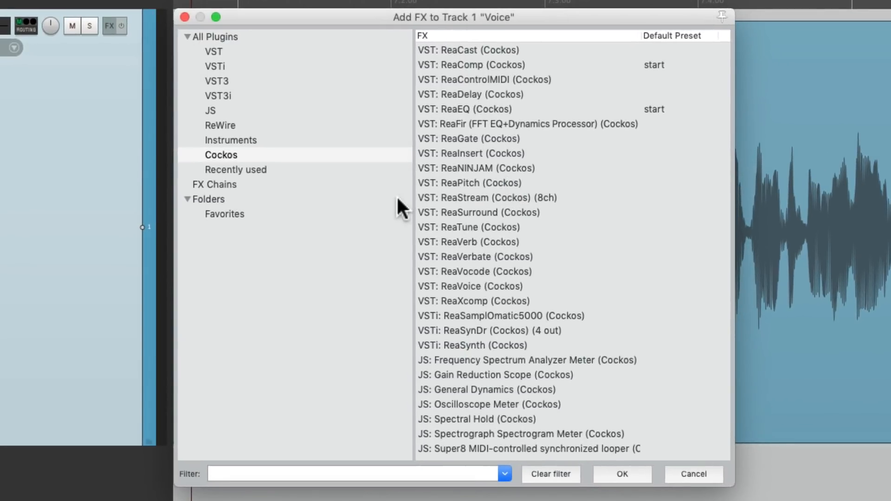
left_click(484, 110)
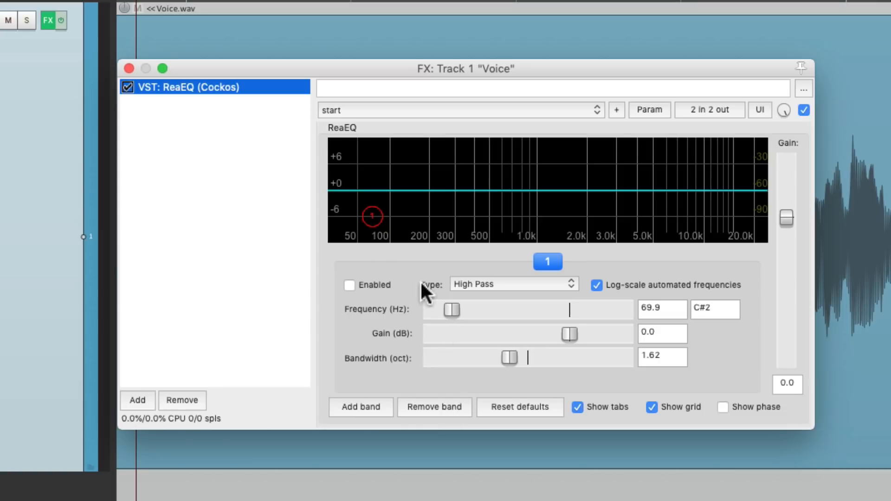
left_click(349, 285)
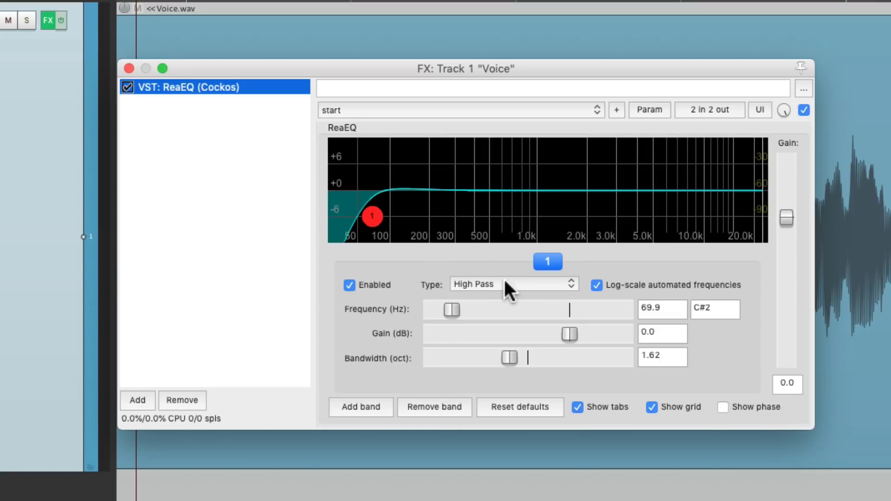
mouse_move(390, 208)
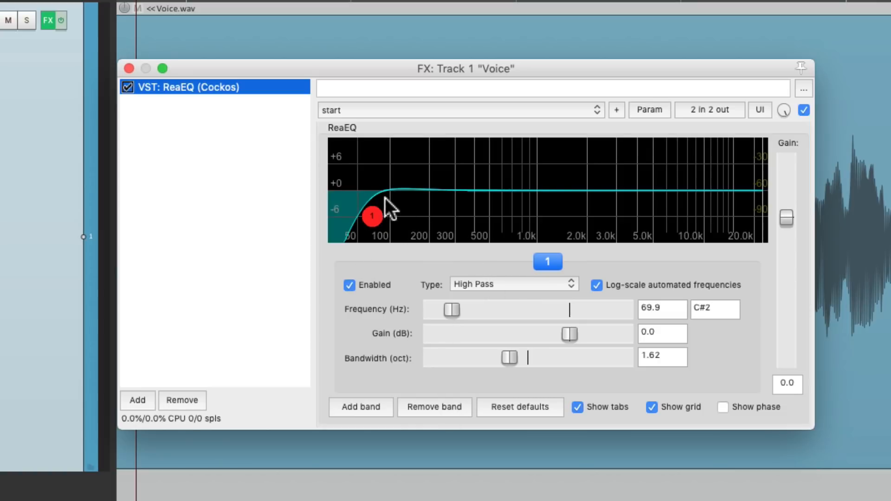
left_click_drag(372, 216, 407, 215)
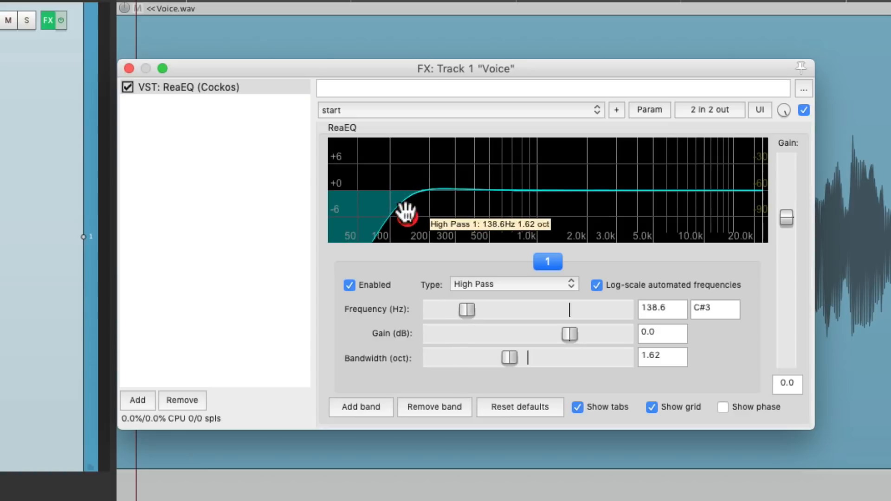
left_click_drag(406, 213, 396, 217)
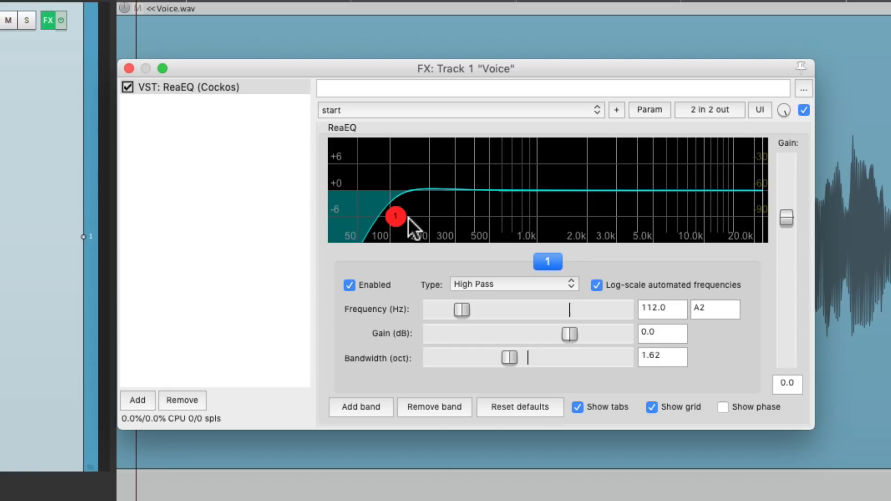
mouse_move(457, 235)
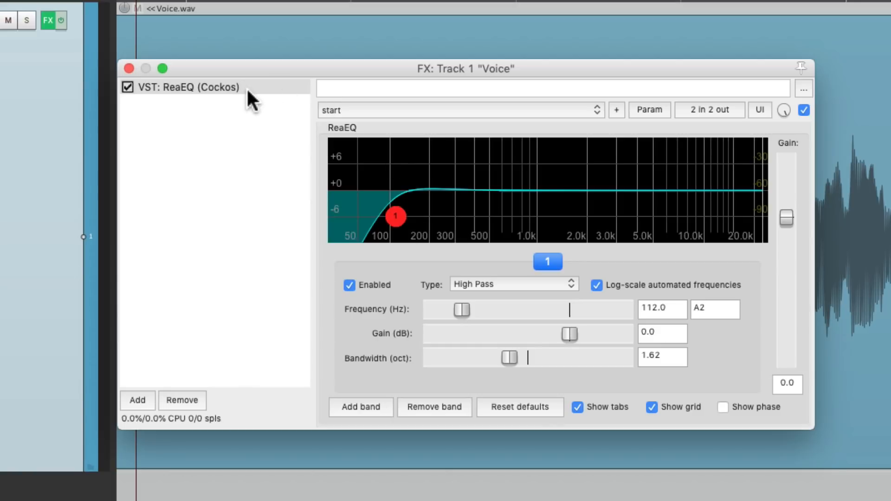
Save the selected ReaEQ effect as an FX chain called 'HP Filter'.
right_click(187, 87)
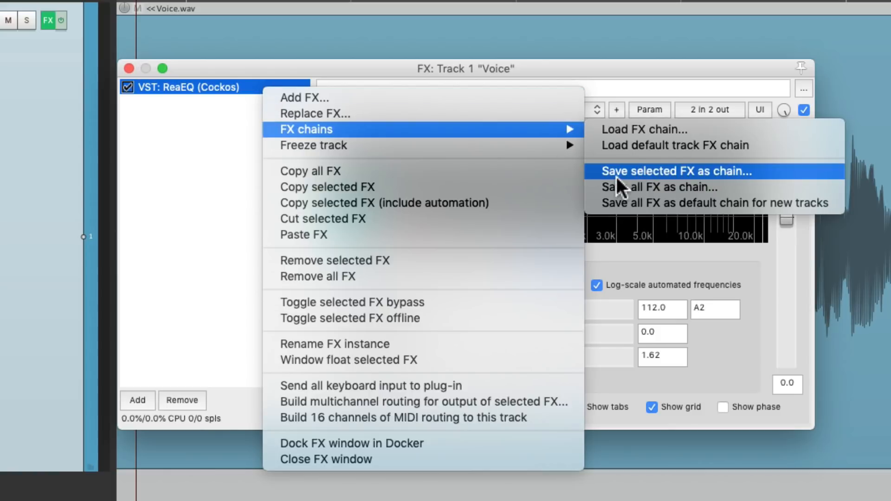
mouse_move(627, 185)
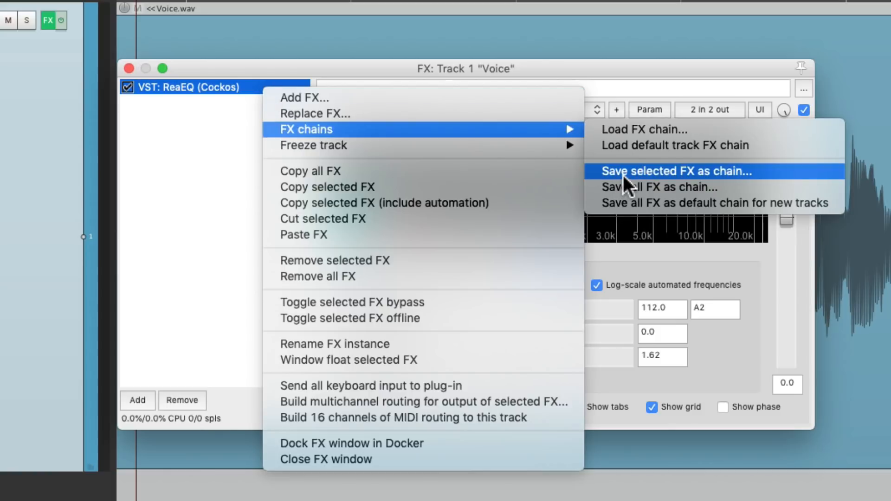
left_click(671, 171)
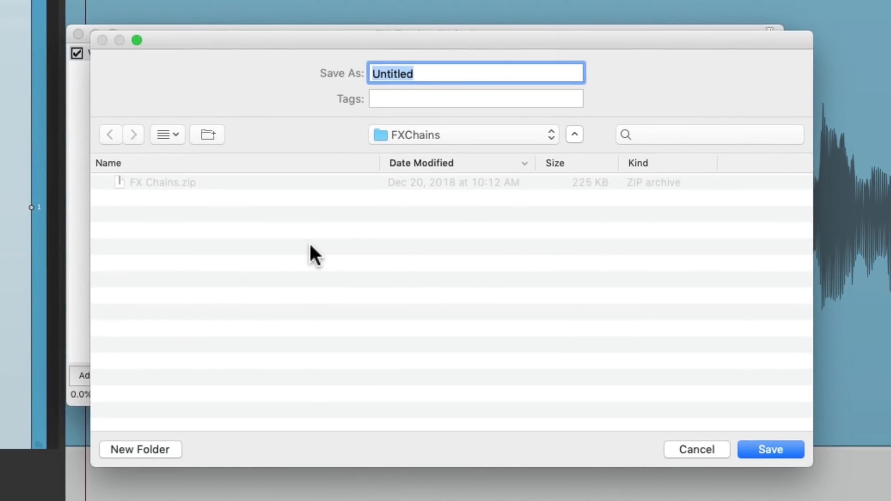
type("HP Filter")
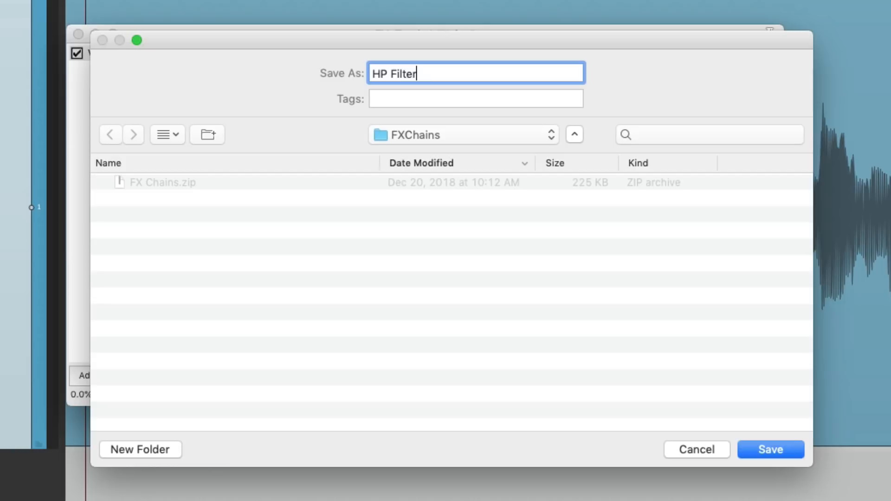
left_click(771, 450)
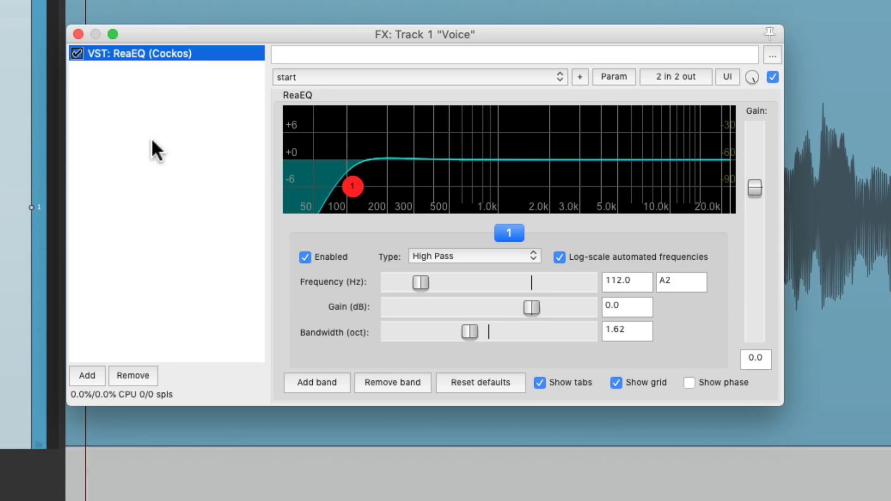
Create a shortcut for Chain: HP Filter using Cmd+Opt+Shift+Ctrl+I.
left_click(86, 376)
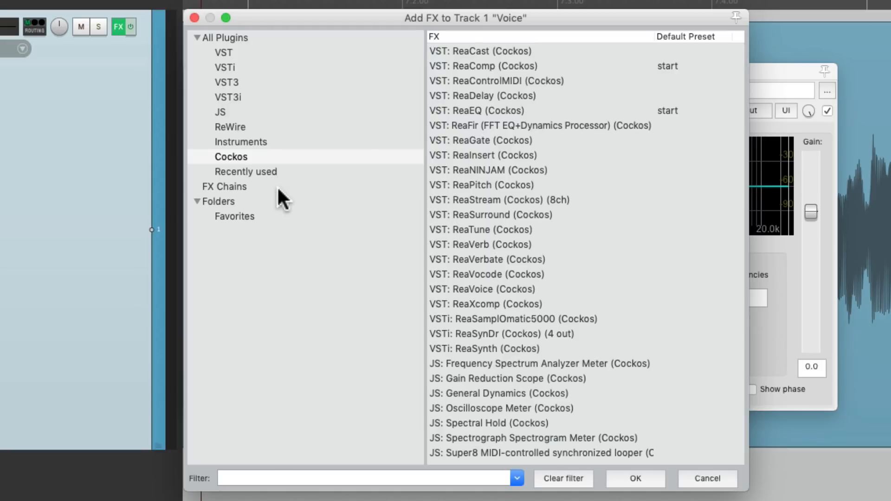
left_click(224, 187)
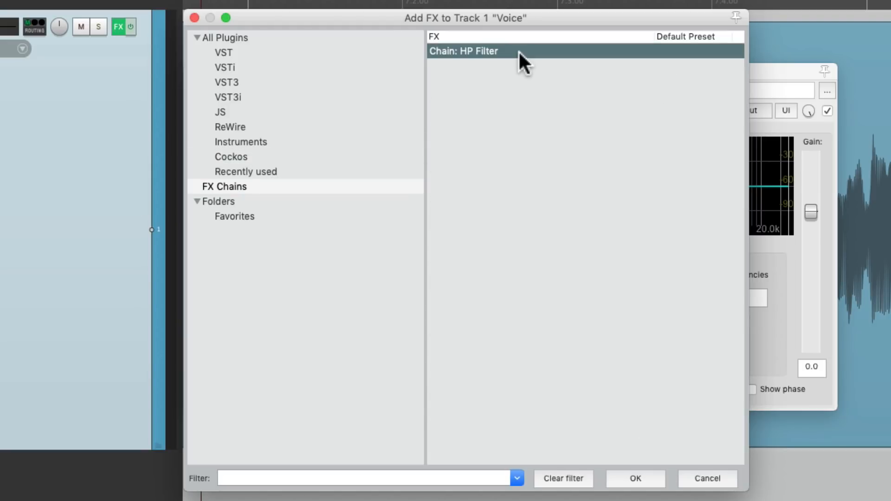
right_click(465, 50)
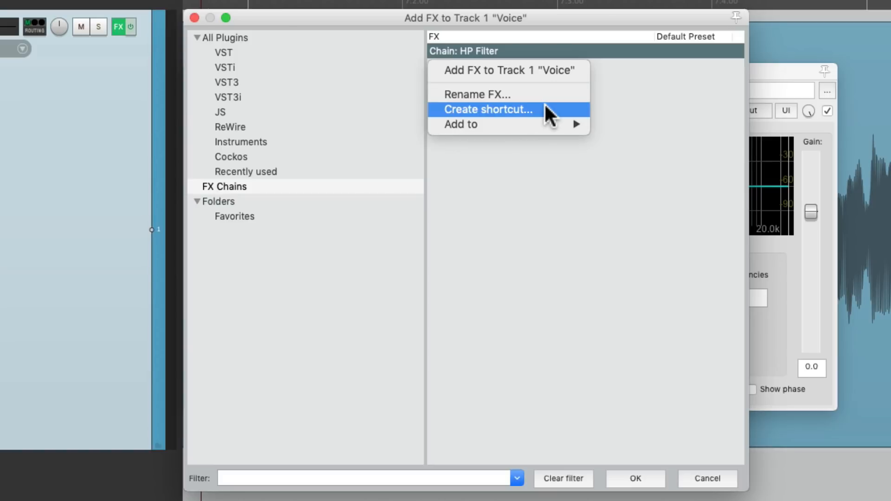
left_click(488, 109)
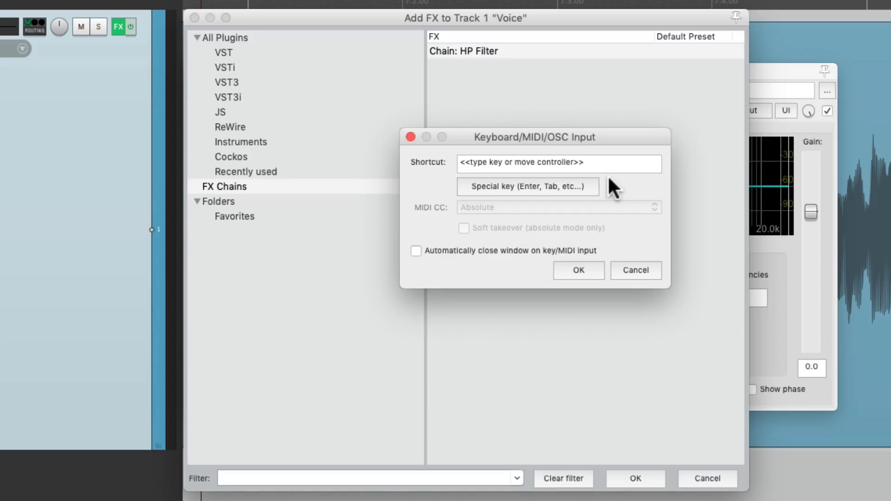
mouse_move(608, 165)
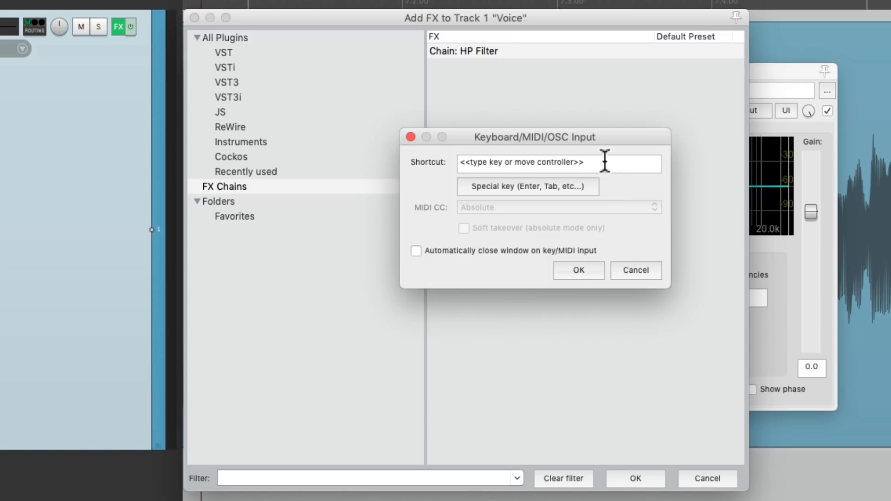
key("Cmd+Opt+Shift+Ctrl+I")
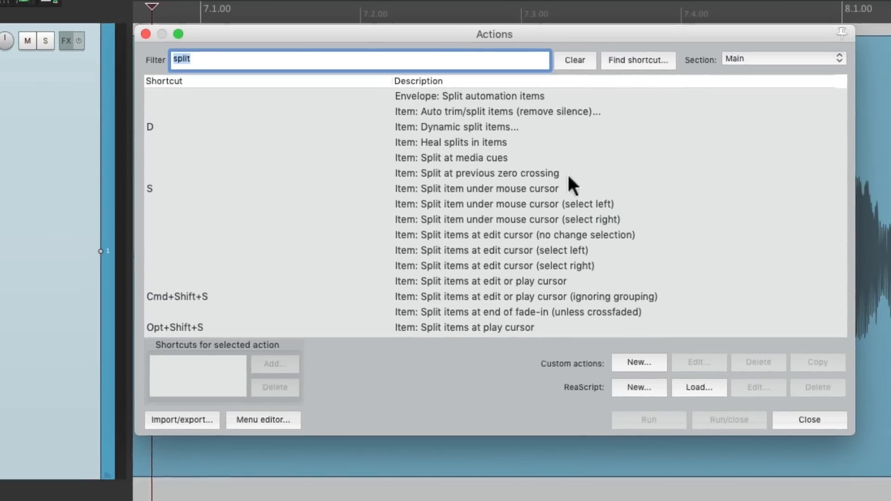
Filter actions for 'fx' and delete the Insert FX chain: HP Filter shortcut.
type("fx chain")
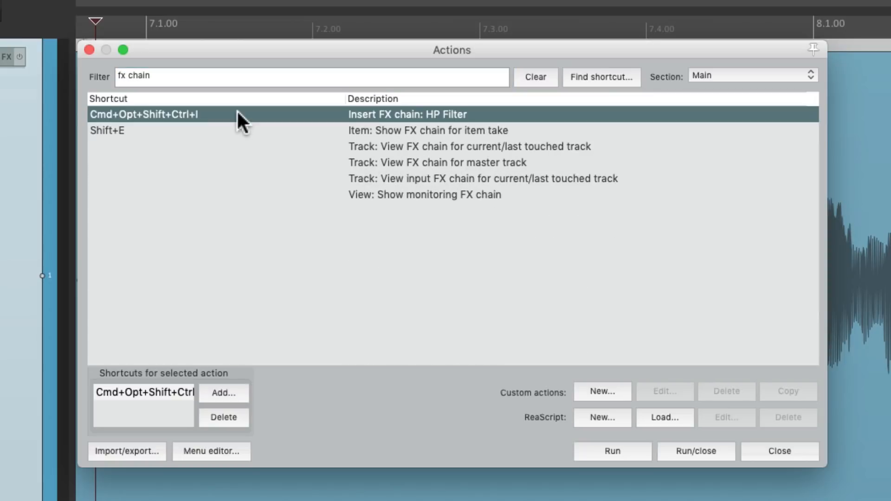
mouse_move(369, 131)
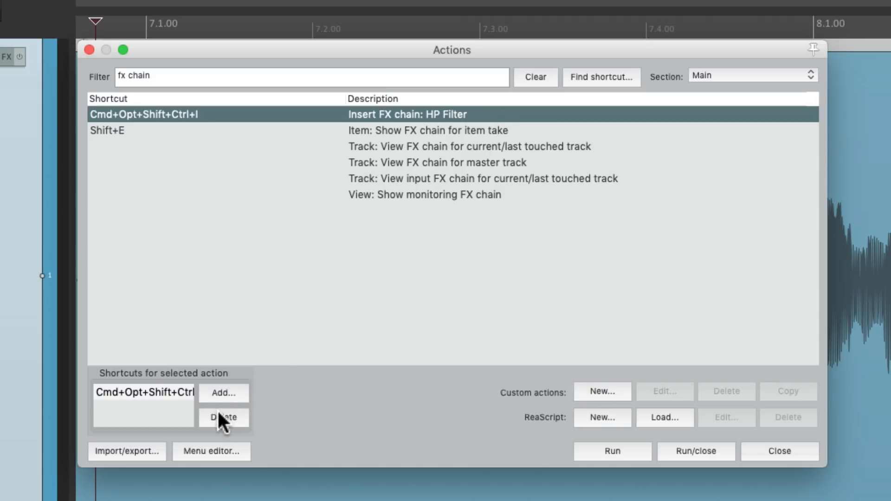
left_click(223, 417)
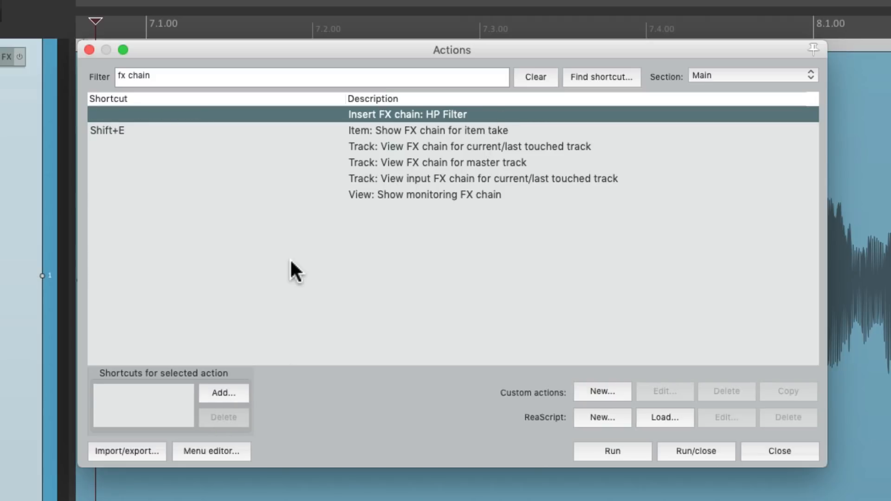
mouse_move(387, 236)
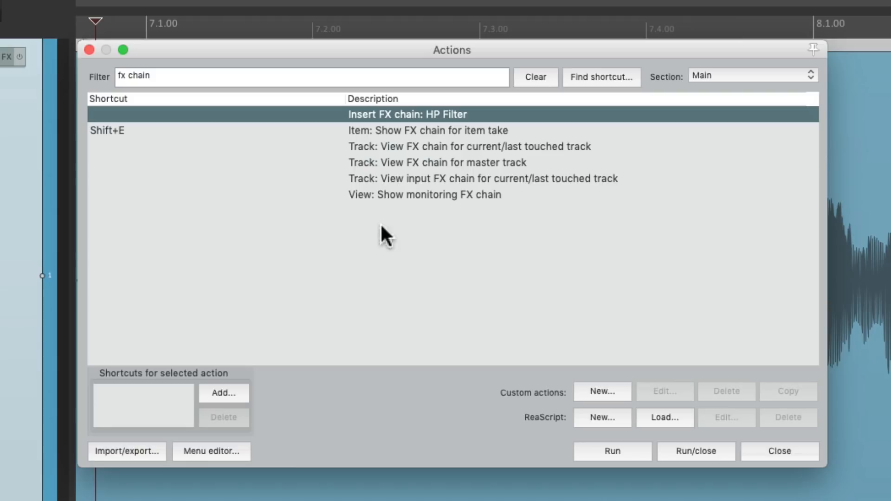
mouse_move(648, 355)
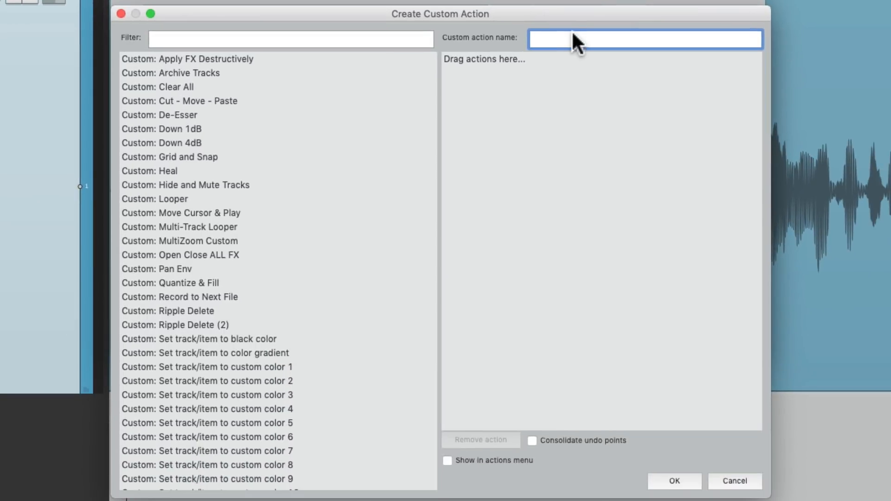
Name the custom action 'HP Filter' and add 'Item: Select item under mouse cursor'.
type("HP Filter")
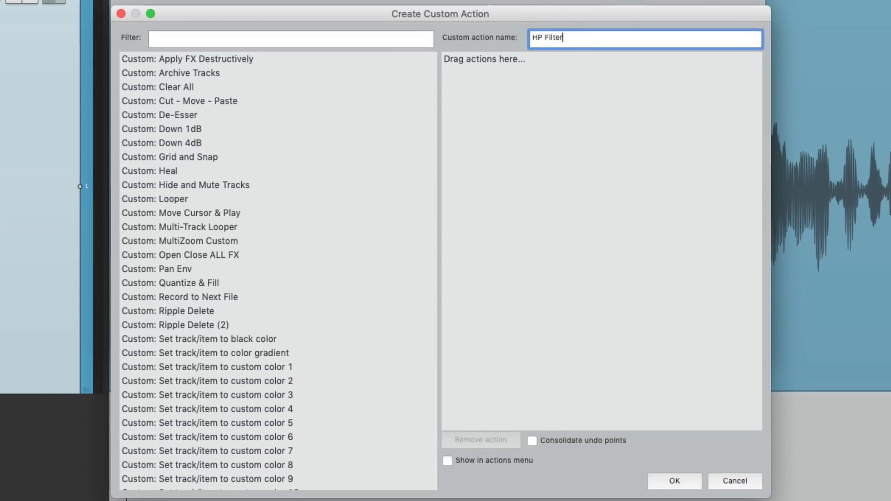
left_click(290, 38)
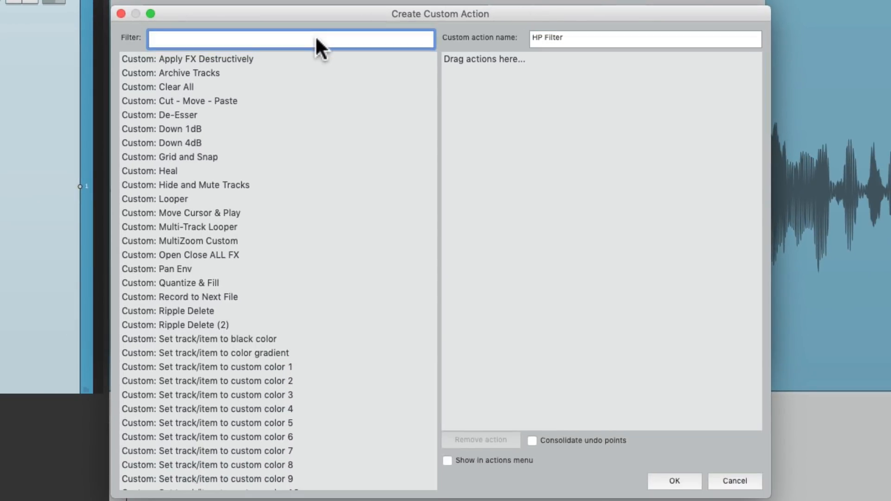
type("under mouse")
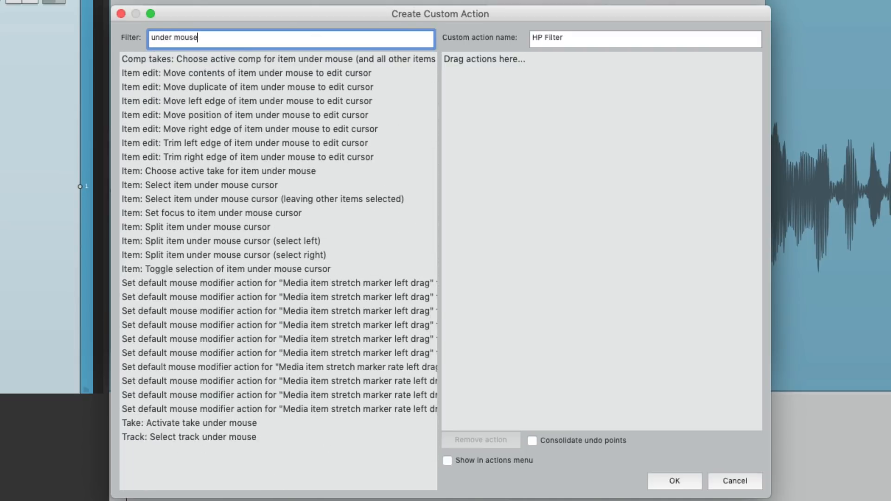
left_click(198, 185)
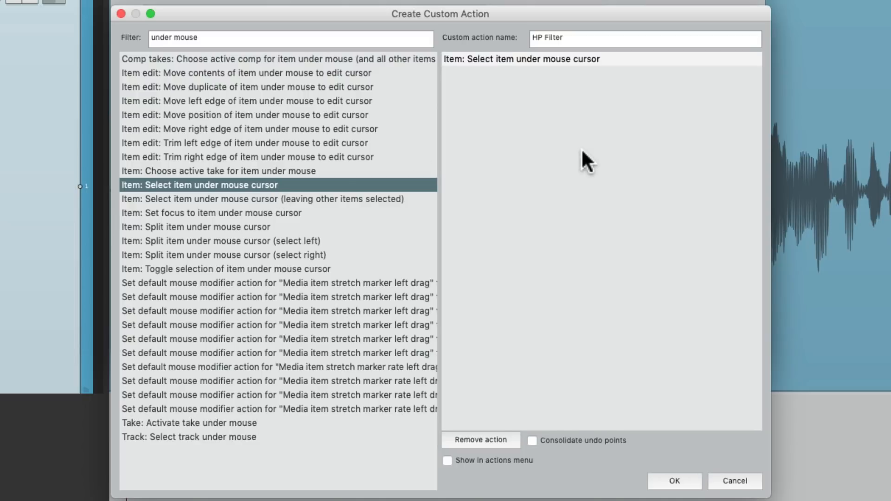
mouse_move(357, 45)
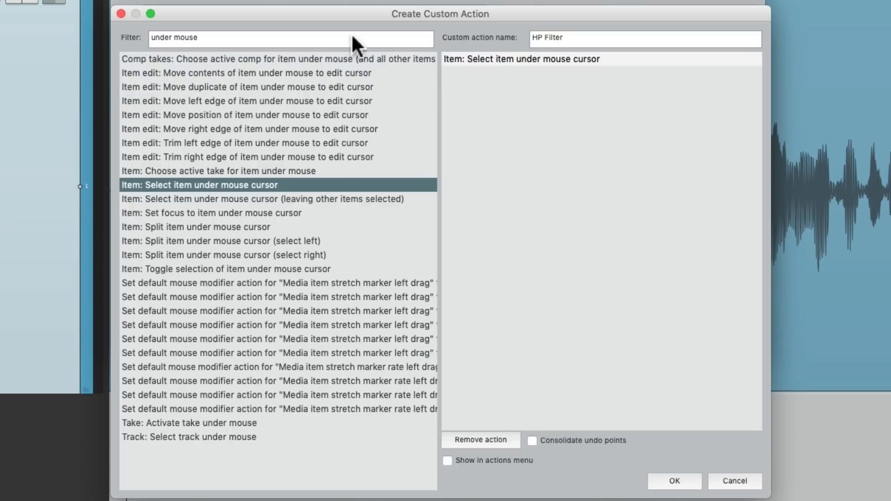
Add 'Insert FX chain: HP Filter' as the custom action's next step.
left_click(289, 38)
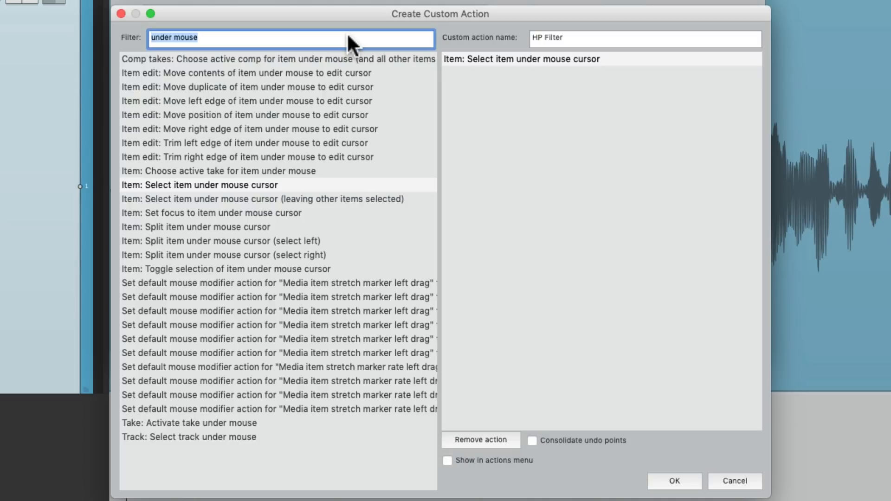
type("fx chain")
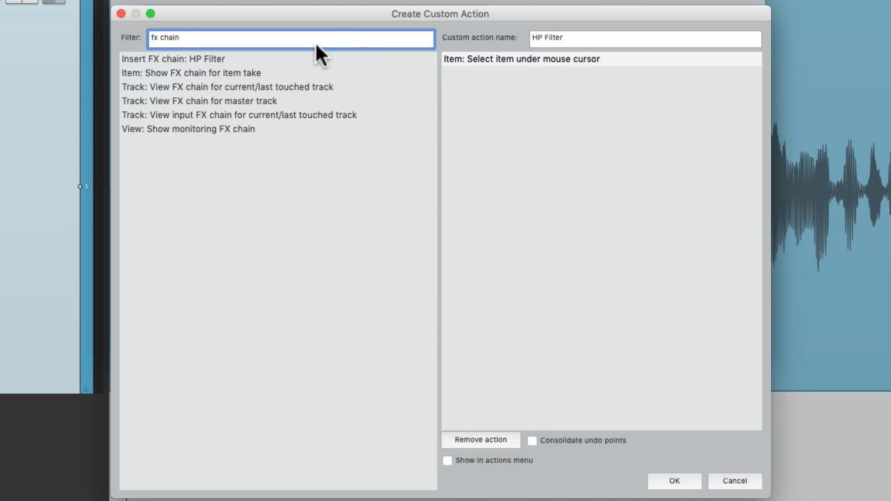
left_click(172, 58)
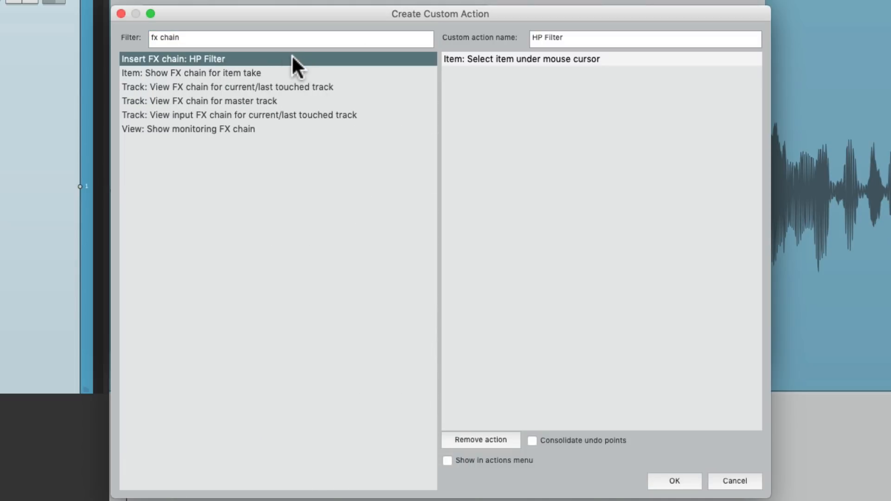
double_click(172, 58)
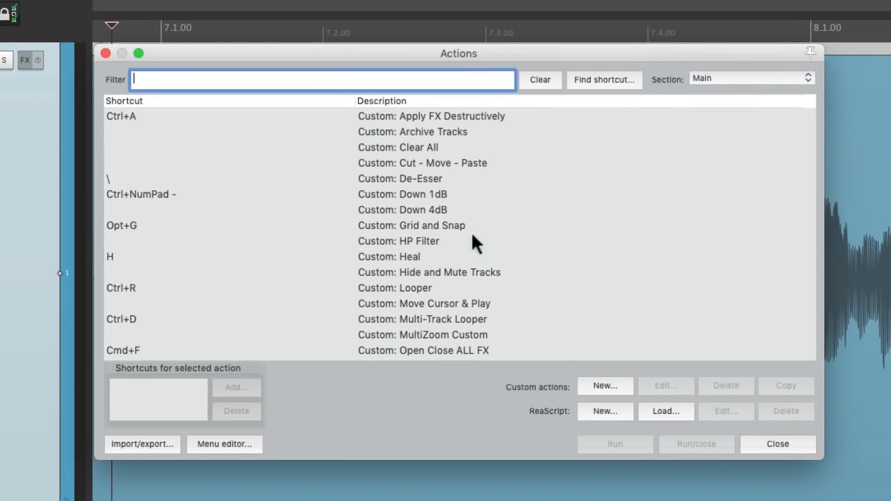
Assign Ctrl+H as the shortcut for the Custom: HP Filter action.
left_click(397, 241)
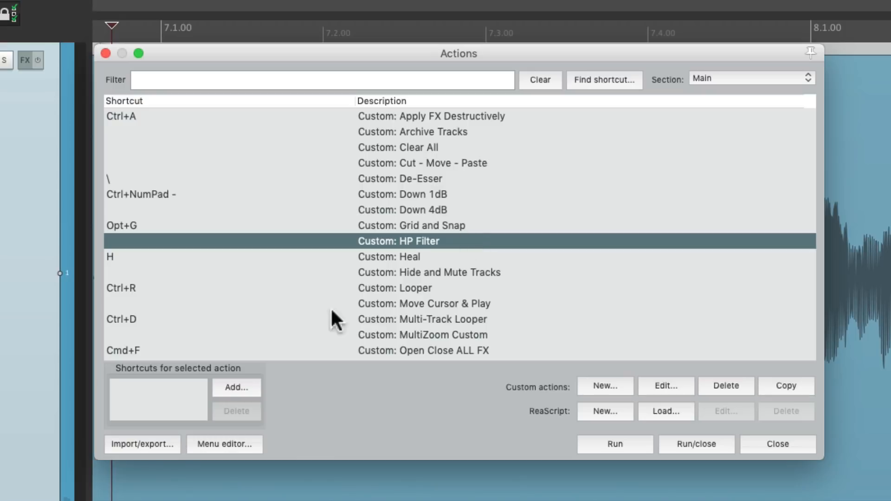
left_click(235, 387)
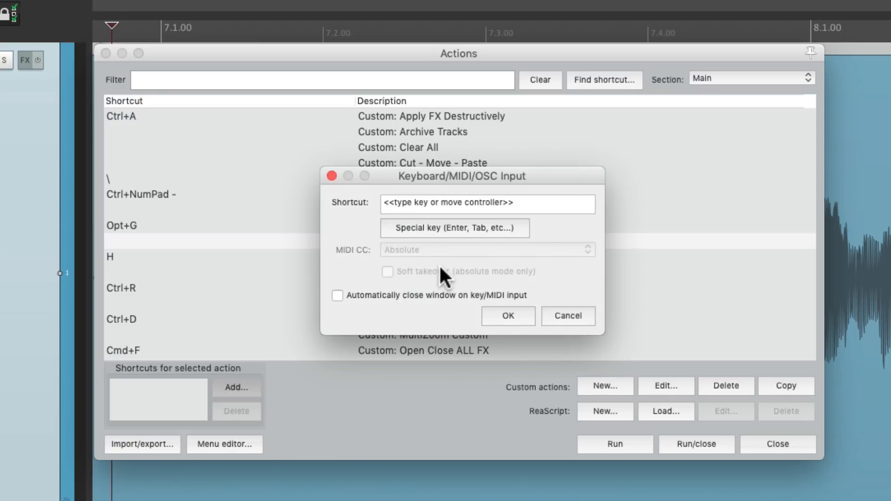
key("Ctrl+H")
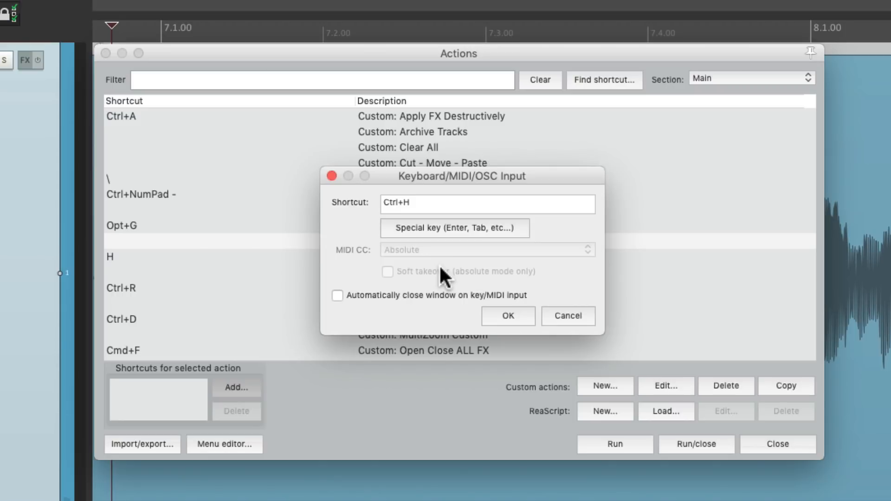
mouse_move(458, 278)
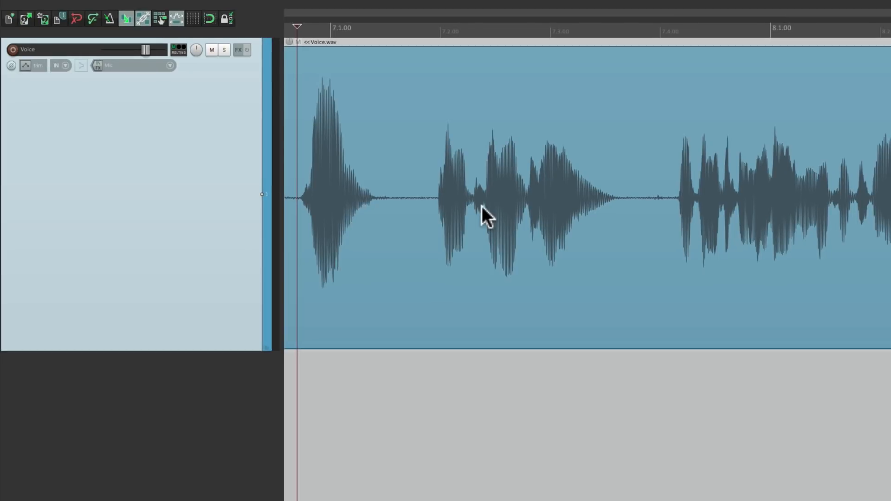
Raise the high-pass cutoff to about 140 Hz, close the FX window, select the next piece.
left_click(424, 205)
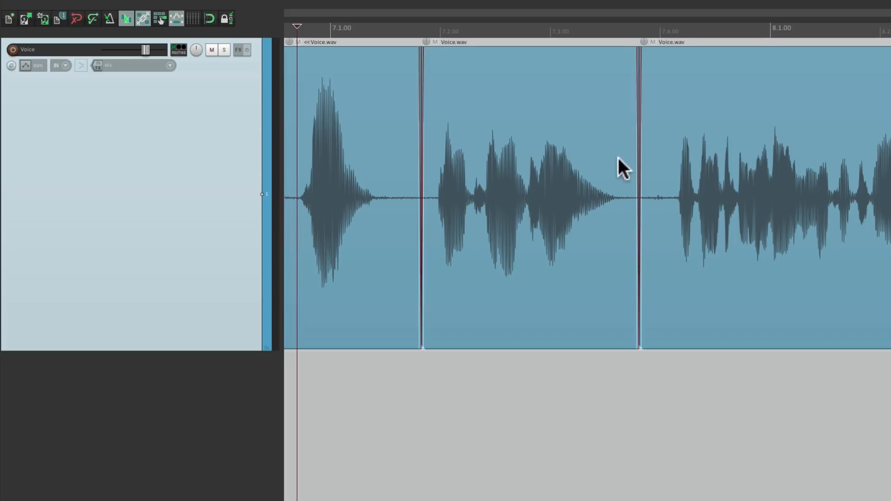
mouse_move(523, 111)
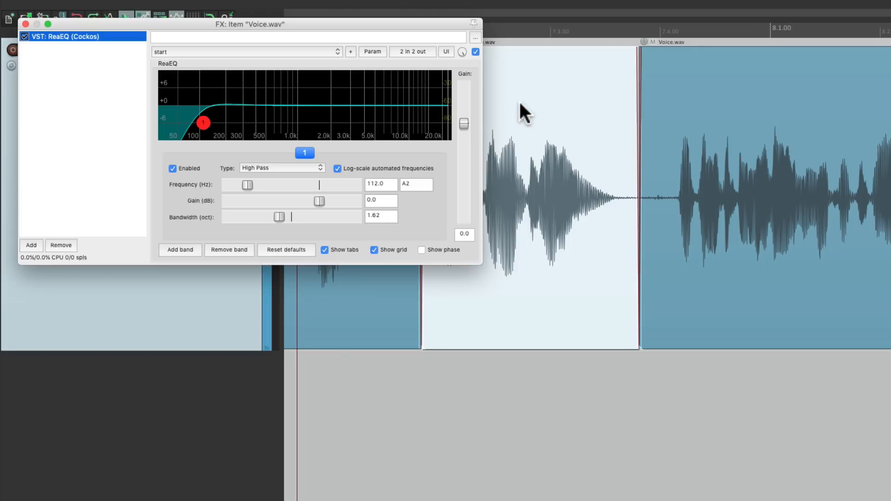
mouse_move(524, 110)
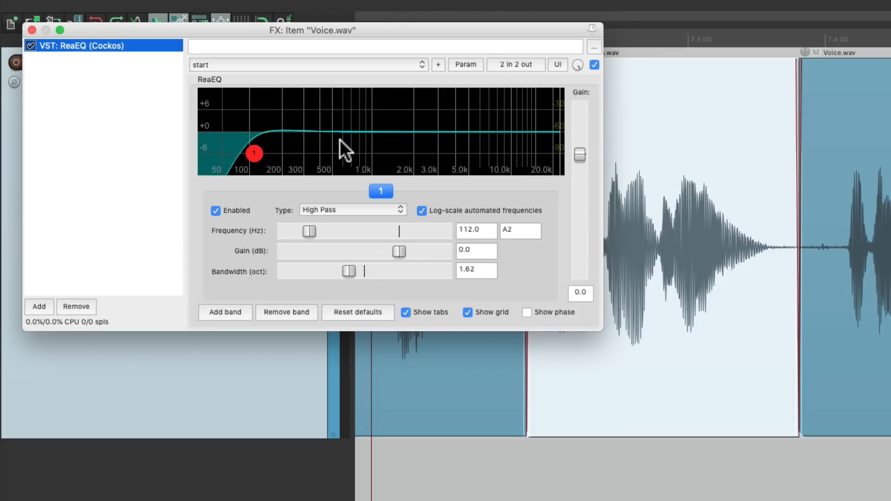
left_click_drag(254, 154, 264, 154)
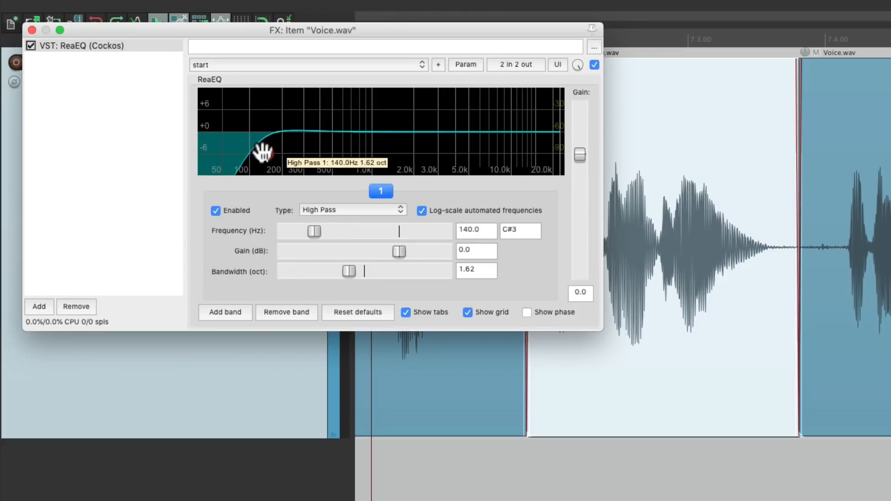
left_click(32, 30)
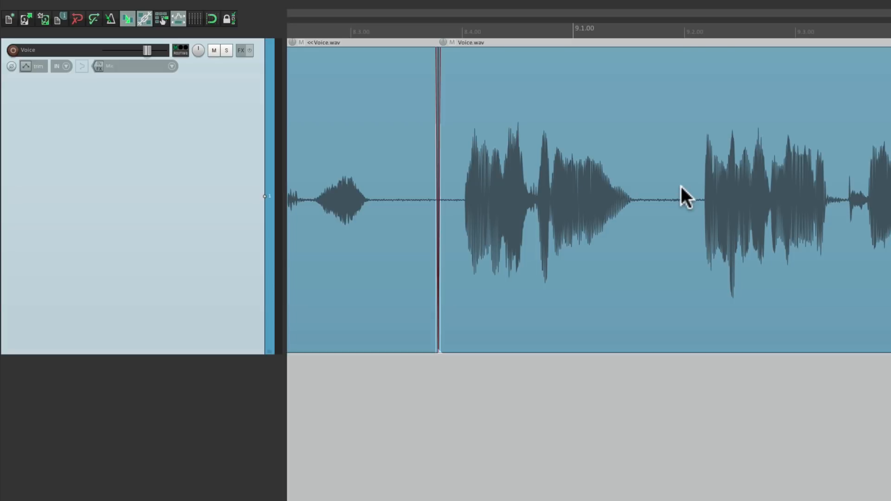
left_click(688, 199)
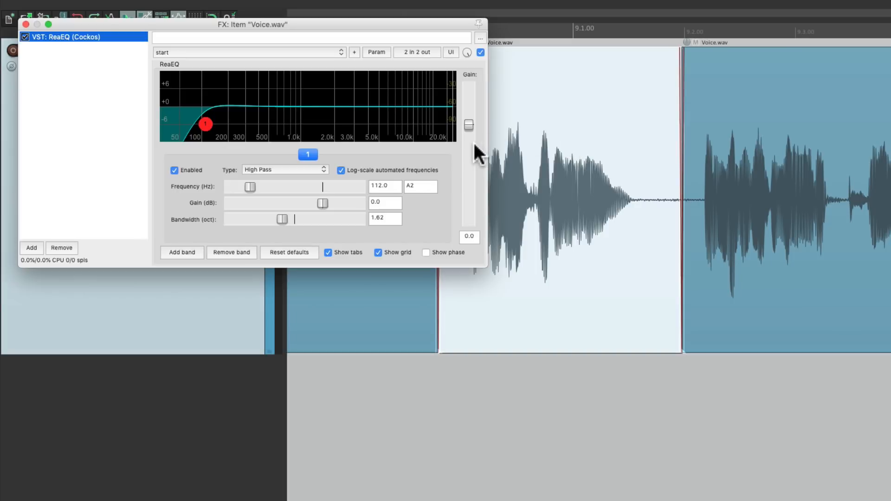
mouse_move(531, 122)
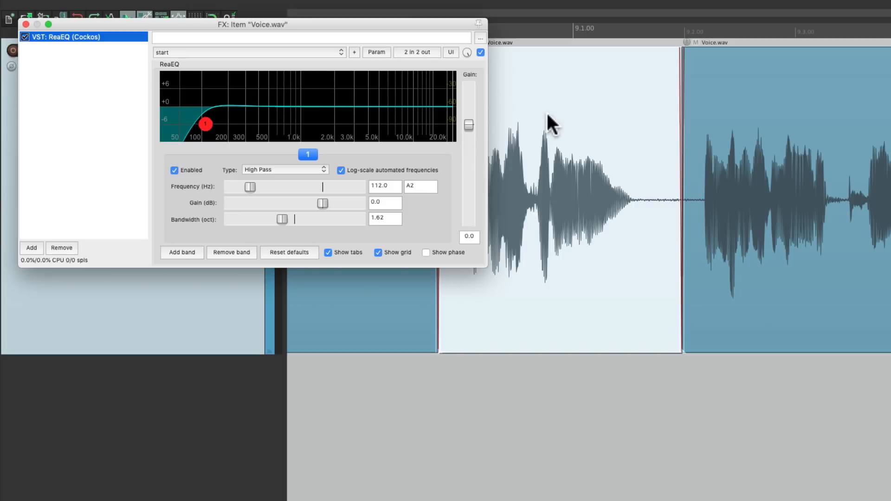
mouse_move(392, 170)
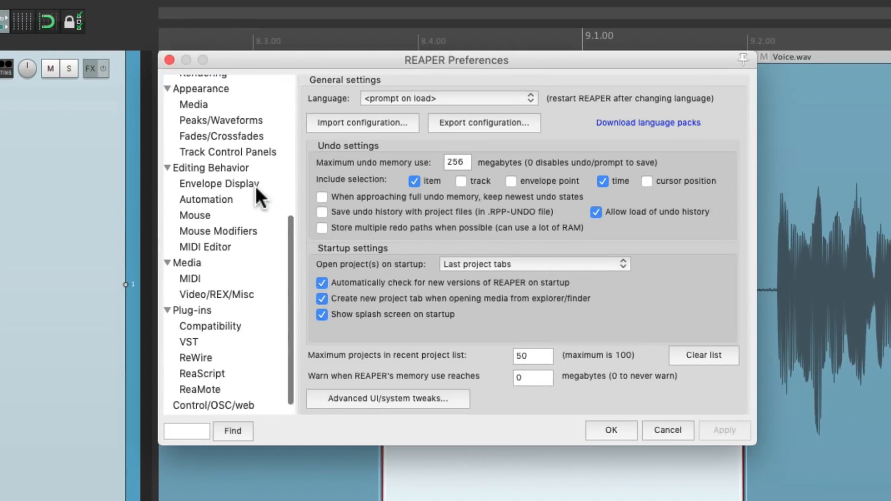
Turn off 'Auto-open FX windows after quick-add' in the Plug-ins preferences.
left_click(192, 296)
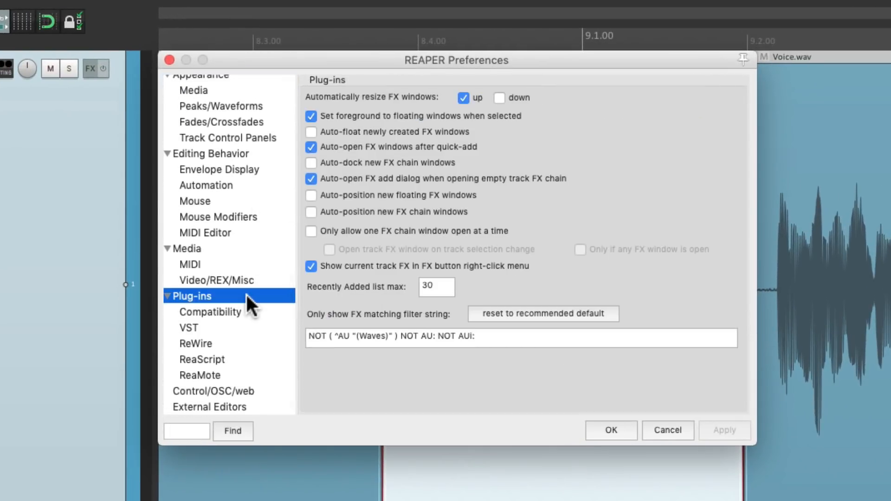
left_click(311, 148)
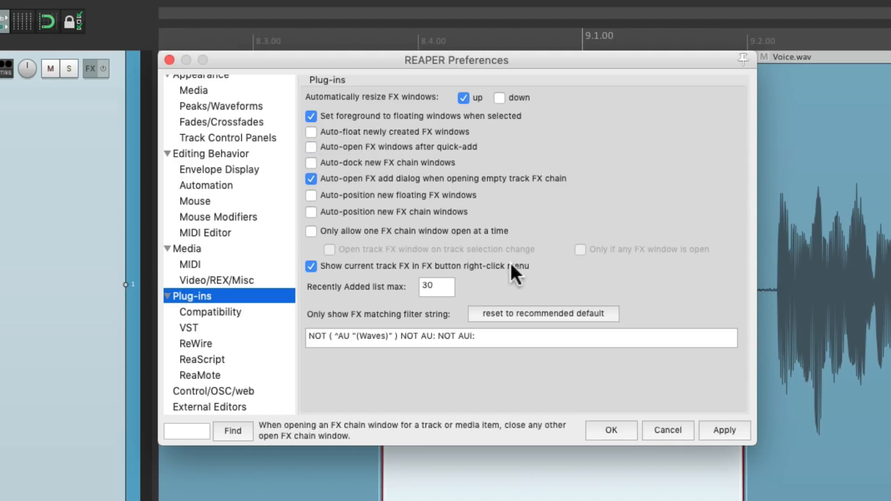
left_click(611, 430)
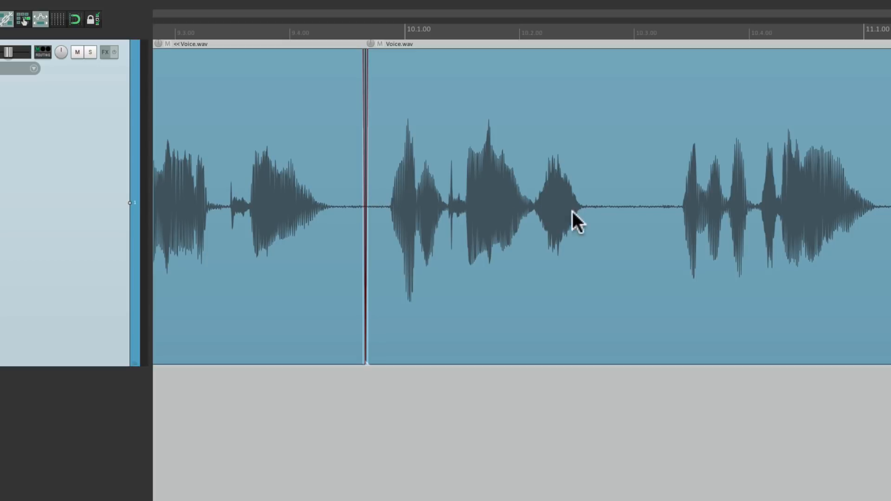
Select the middle Voice.wav piece and add the HP Filter ReaEQ chain to it.
left_click(623, 206)
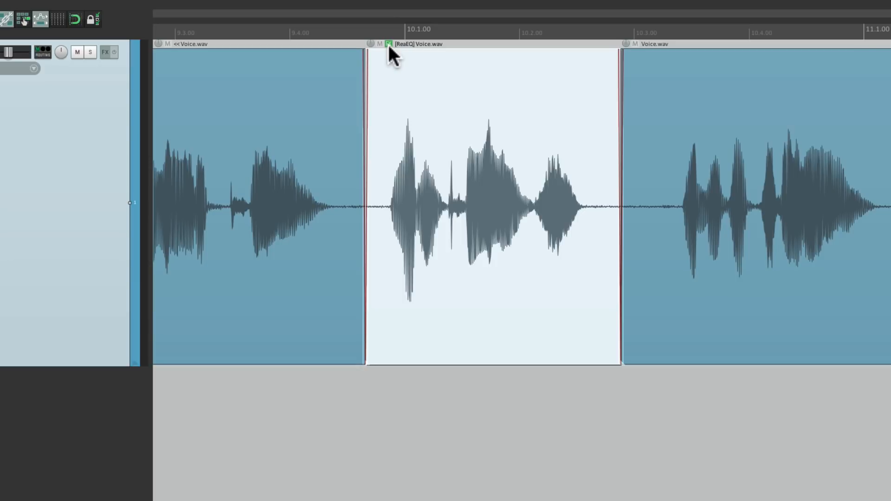
left_click(389, 44)
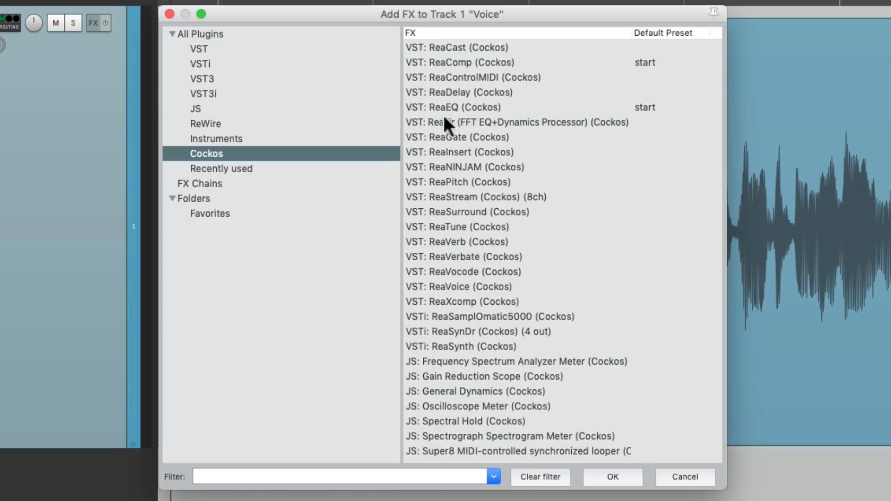
Add ReaEQ to the Voice track, remove bands down to one, and set it to Notch.
double_click(453, 107)
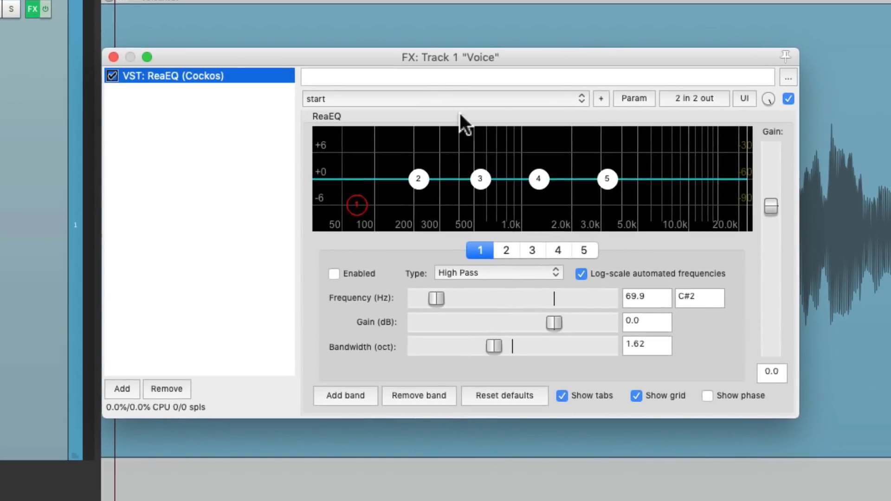
left_click(419, 396)
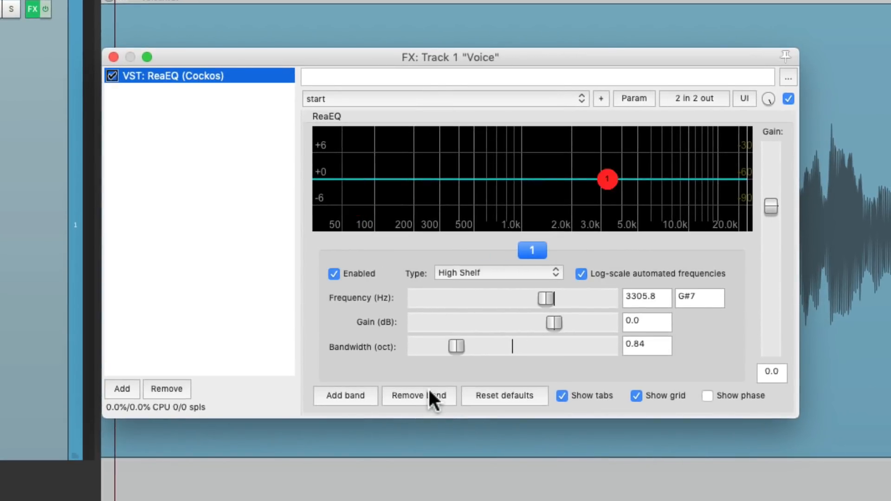
left_click(497, 272)
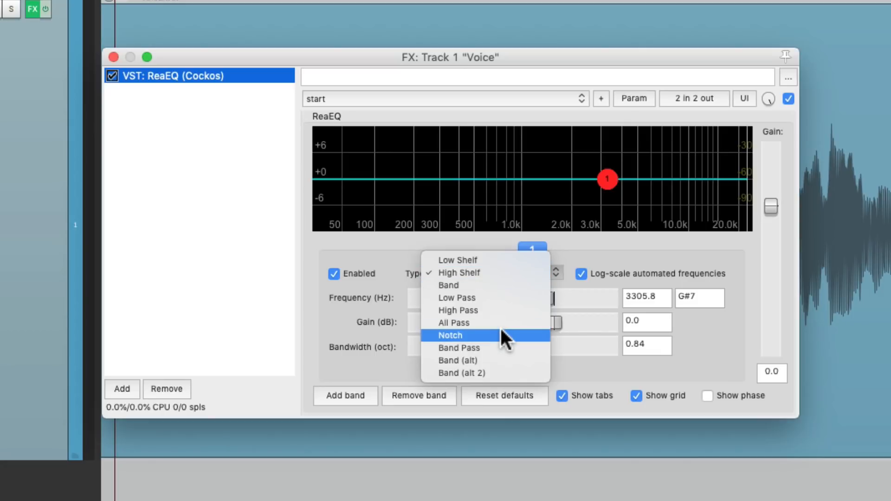
left_click(450, 336)
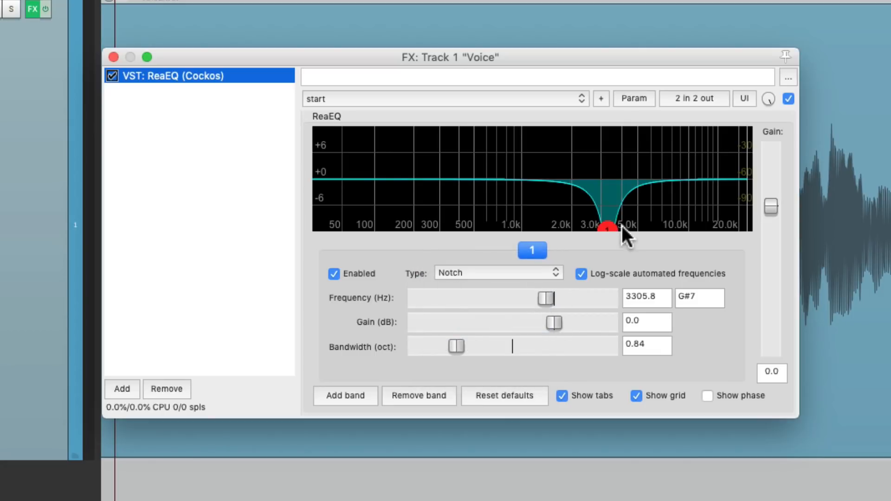
Drag the notch band down to about 195 Hz and narrow it.
left_click_drag(607, 229, 466, 229)
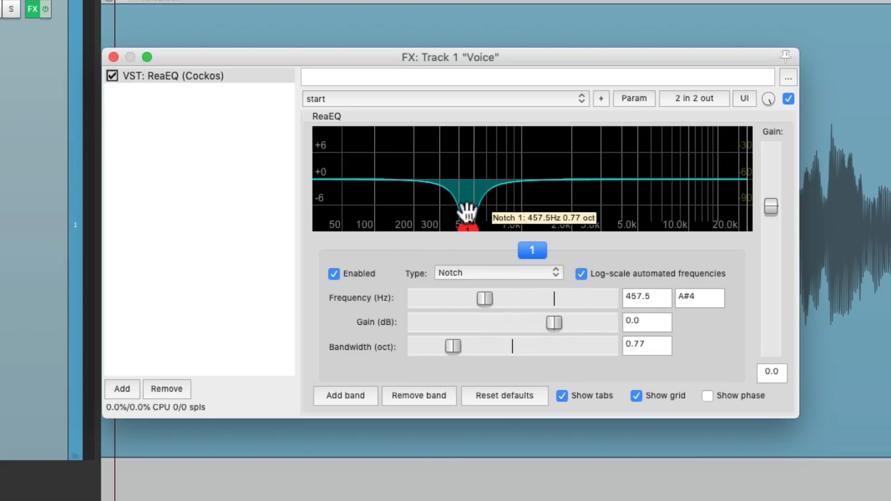
left_click_drag(466, 222, 392, 227)
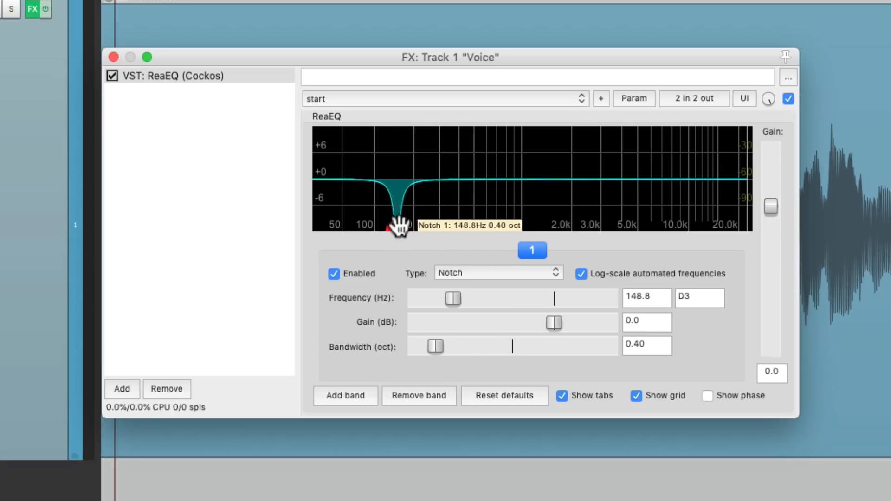
left_click_drag(392, 230, 412, 230)
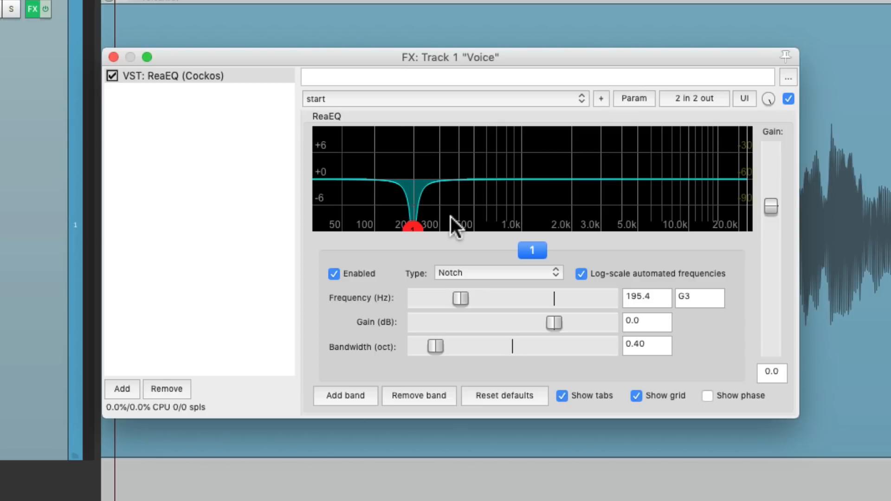
mouse_move(231, 141)
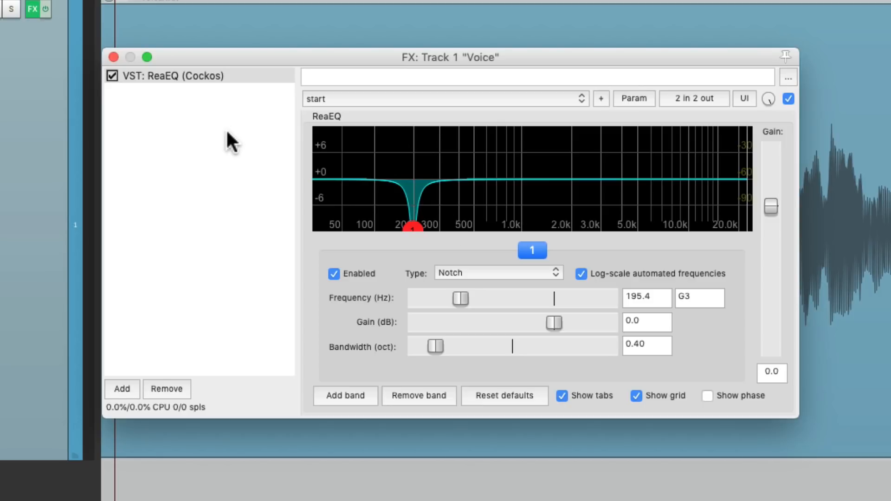
right_click(165, 75)
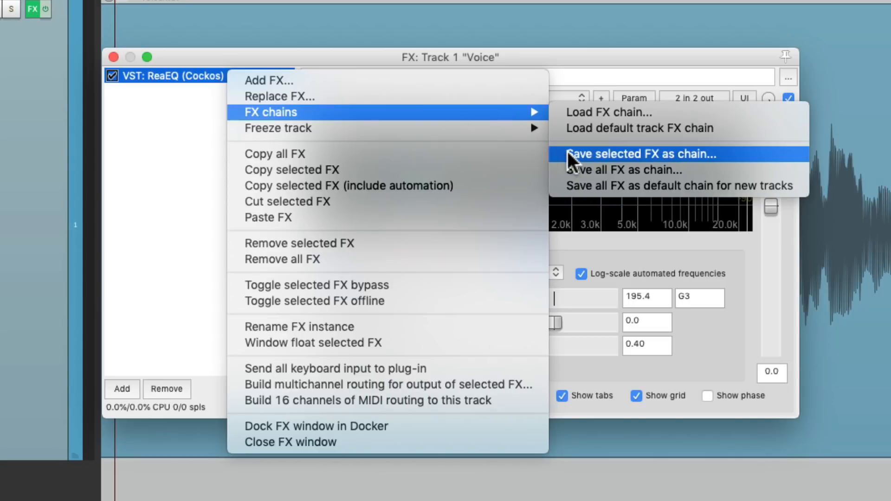
Save the notch ReaEQ as an FX chain named 'Notch Filter'.
left_click(643, 154)
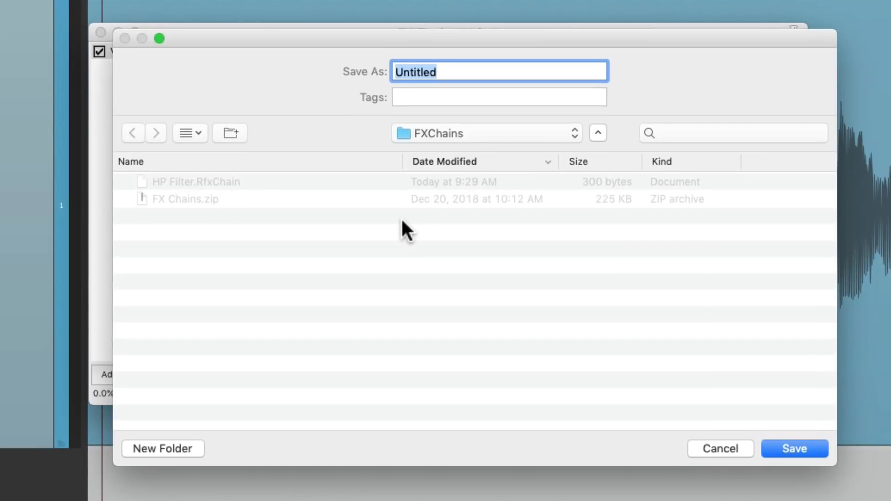
type("Notch Filte")
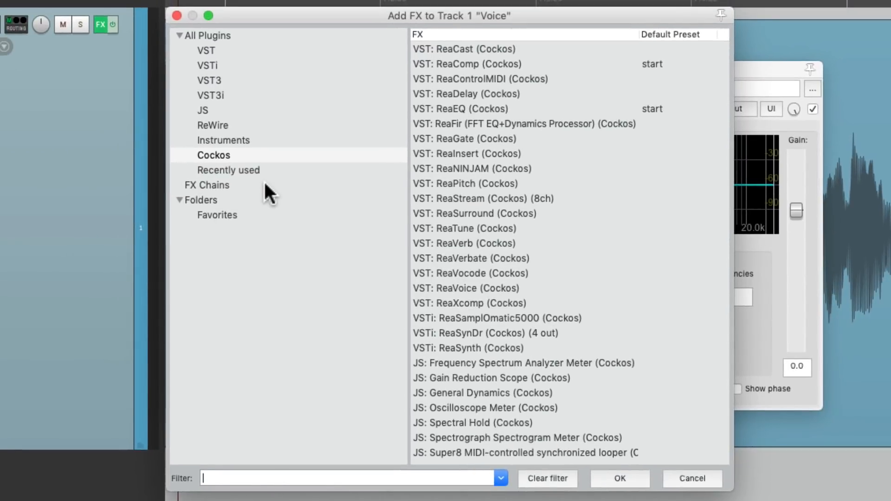
Create a shortcut action for the saved 'Chain: Notch Filter' in FX Chains.
left_click(206, 185)
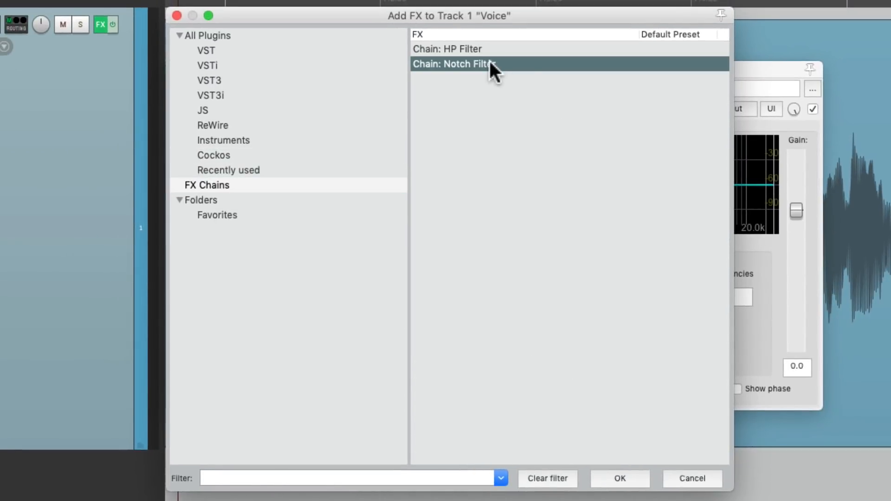
right_click(454, 63)
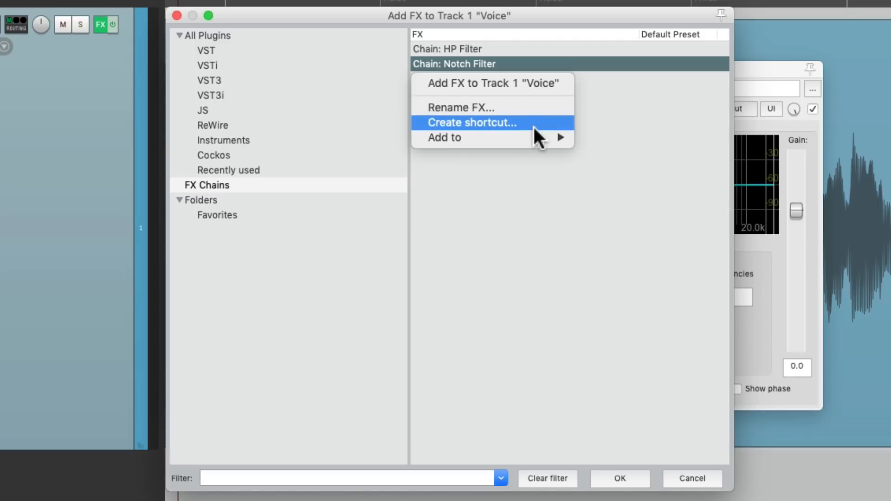
left_click(470, 122)
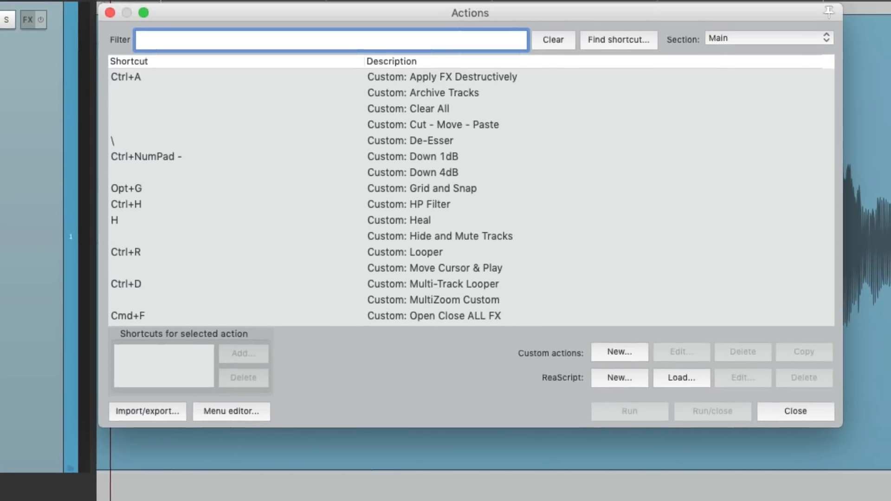
Delete the shortcut from 'Insert FX chain: Notch Filter' and start a new custom action.
type("fx chain")
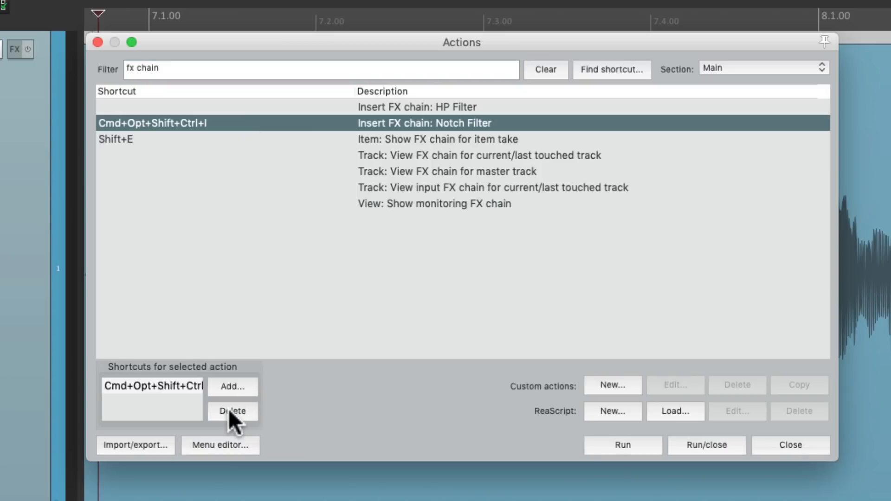
left_click(233, 410)
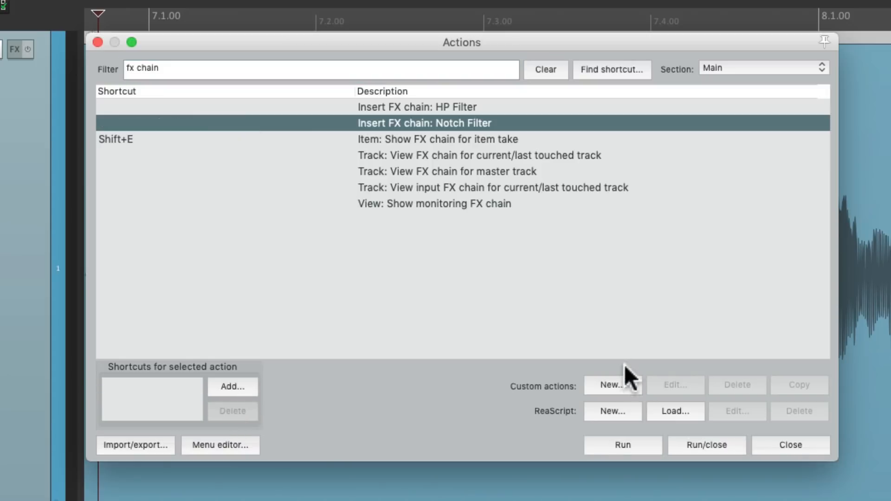
left_click(613, 385)
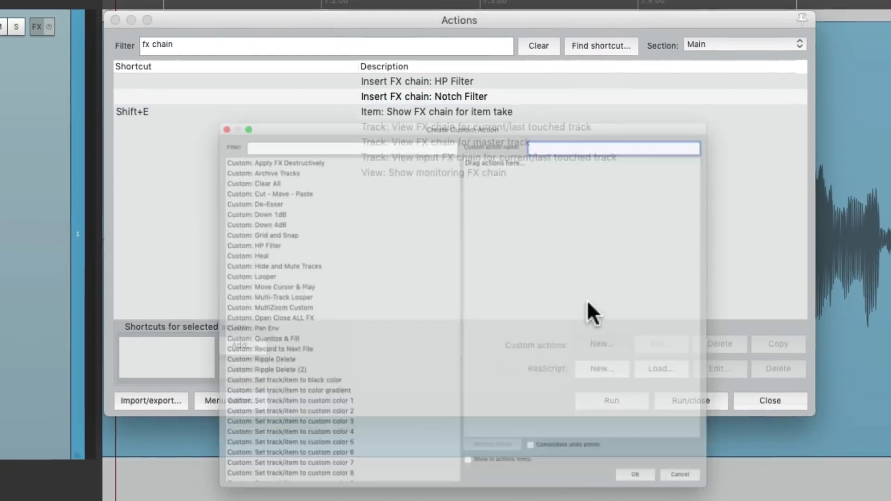
Name the custom action 'Notch Filter' and add select-item-under-mouse and split-at-time-selection steps.
type("Notch Filter")
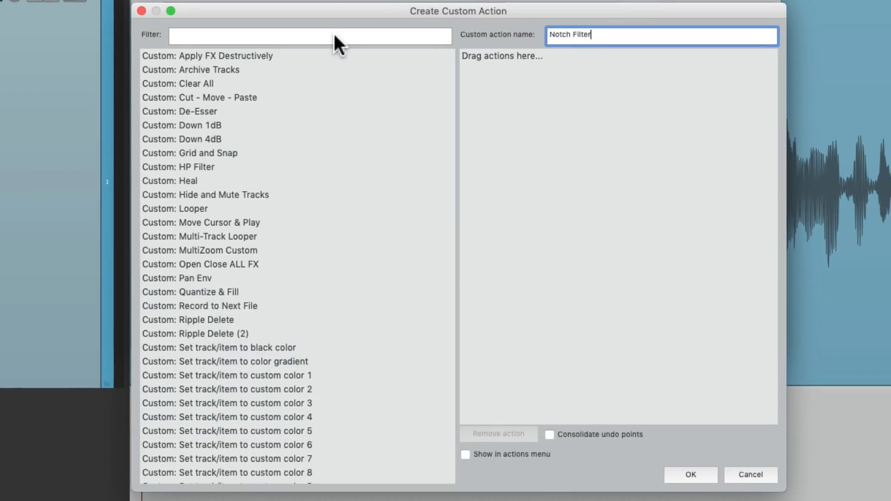
type("under mouse")
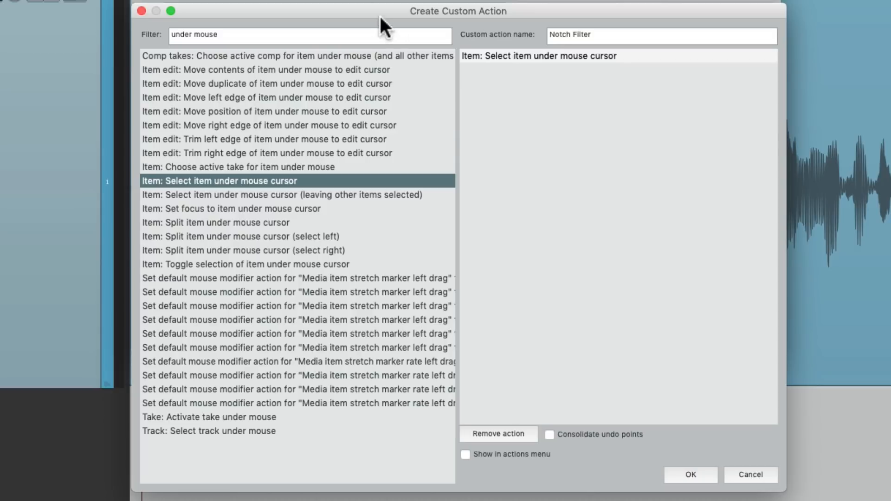
left_click(309, 35)
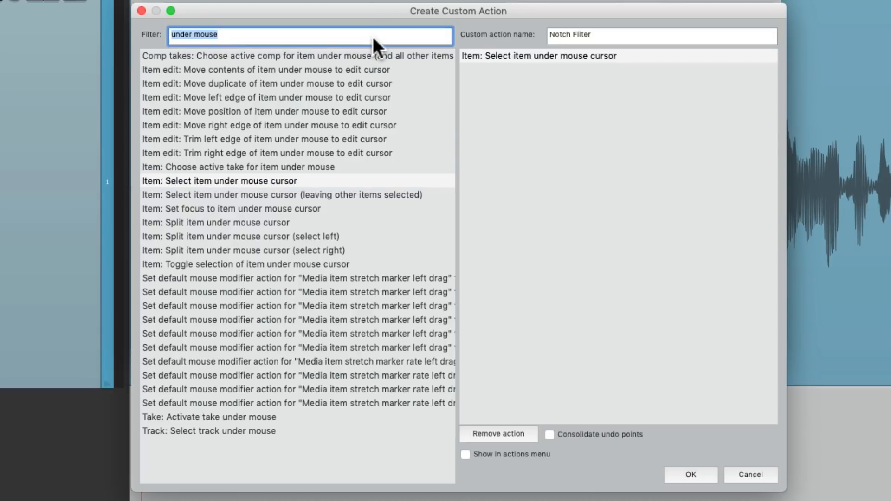
type("split")
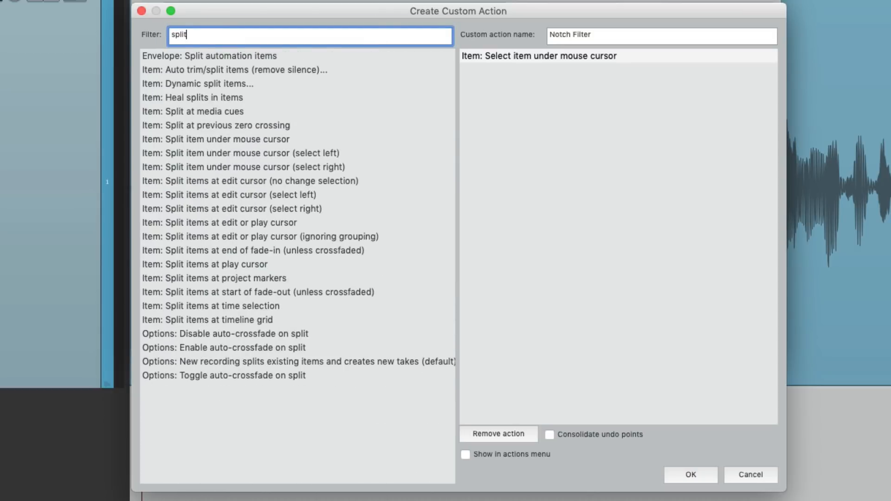
left_click(210, 305)
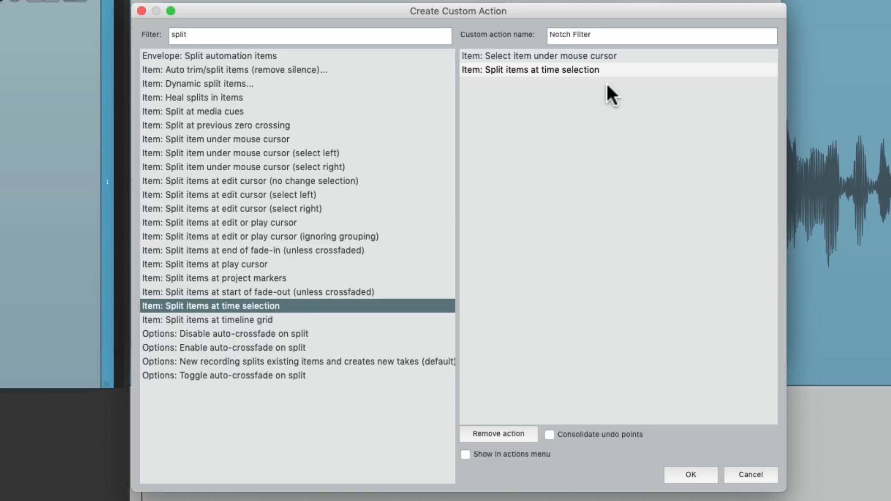
Add 'Insert FX chain: Notch Filter' and 'Remove time selection' steps, then save the action.
left_click(309, 35)
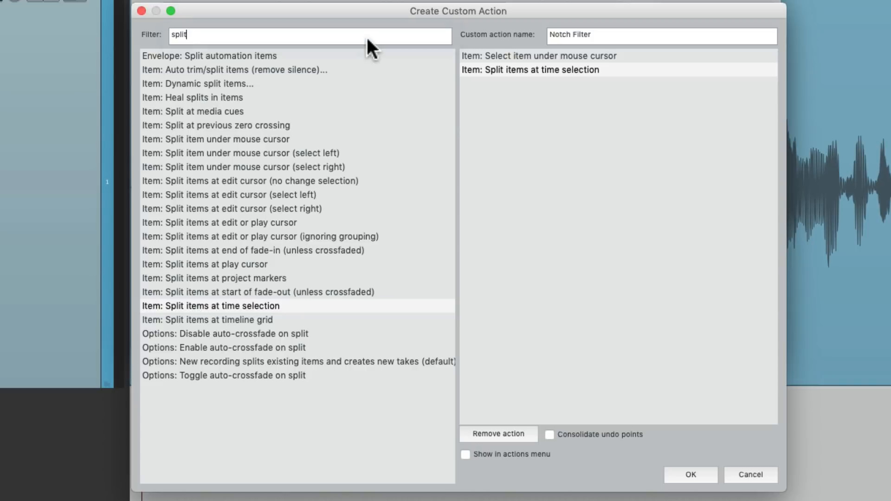
type("fx chain")
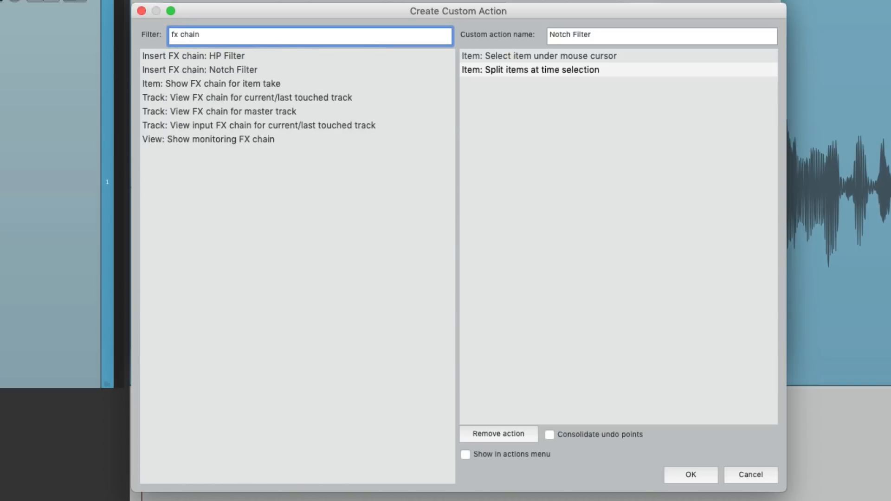
left_click(199, 69)
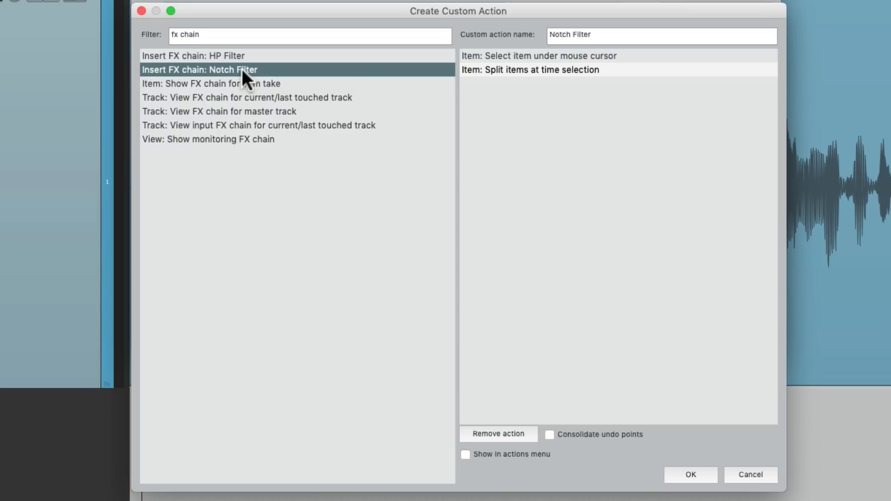
double_click(198, 69)
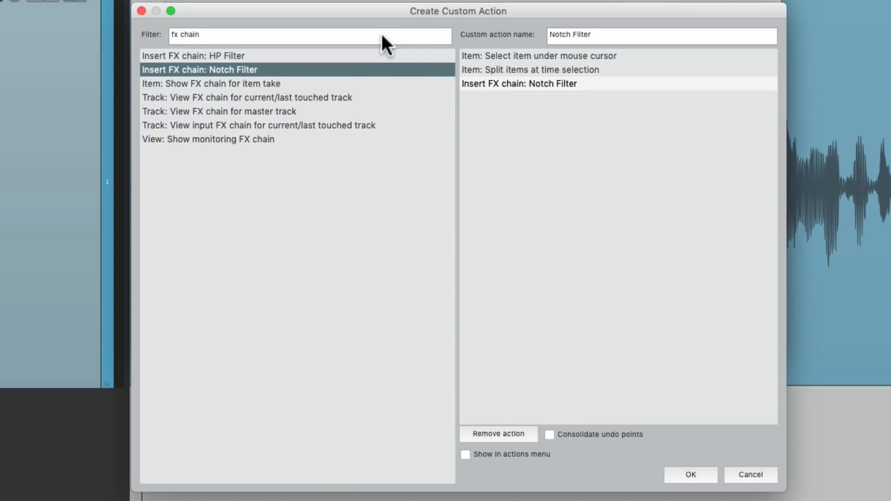
left_click(310, 34)
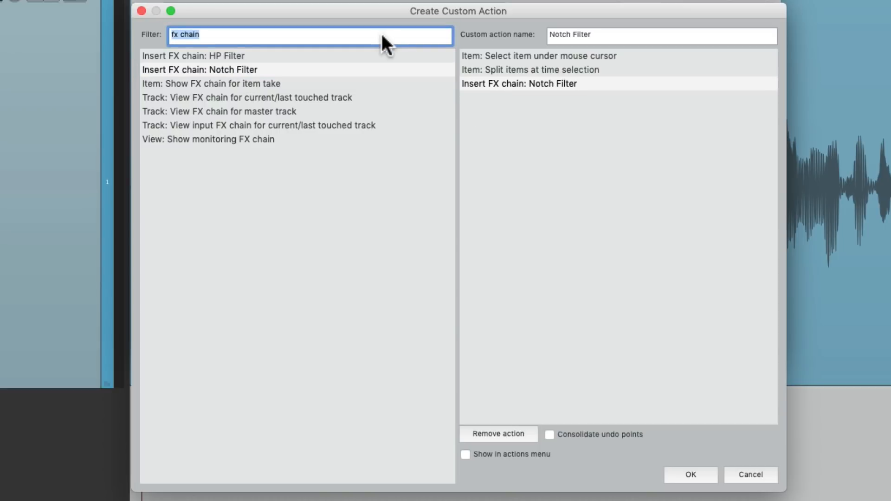
type("remove time selection")
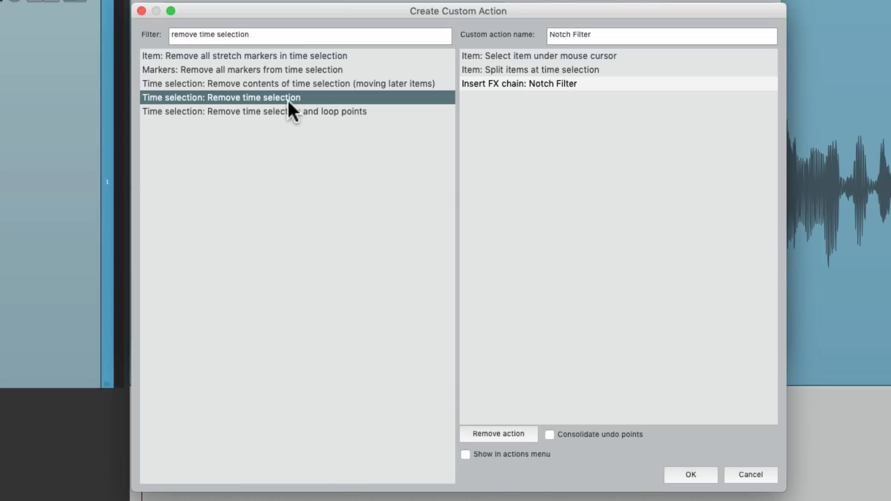
mouse_move(481, 121)
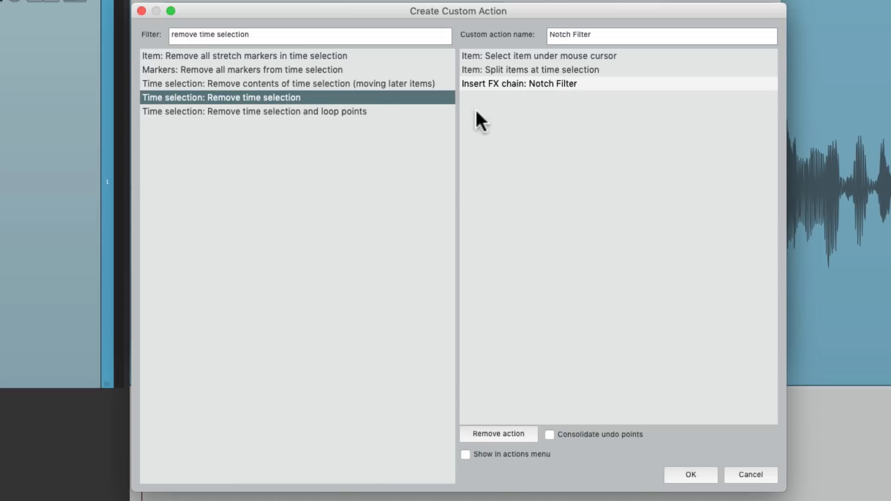
left_click(690, 475)
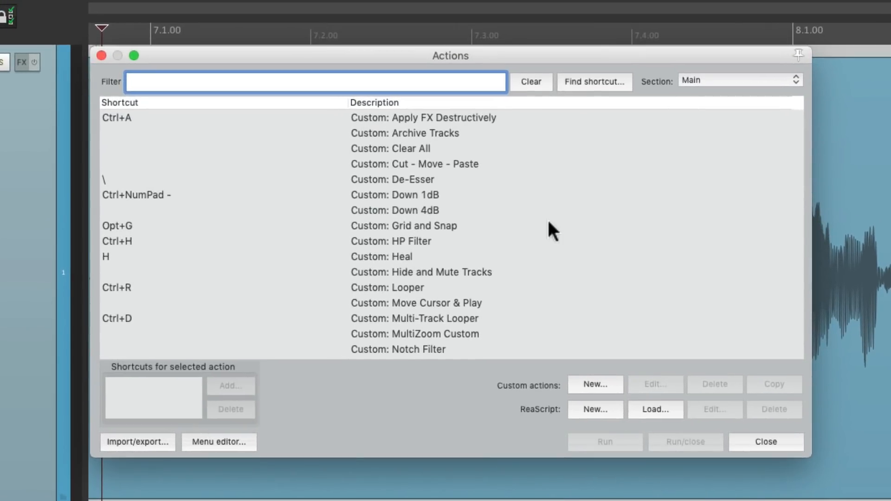
Assign Ctrl+N as the shortcut for the Custom: Notch Filter action.
left_click(398, 217)
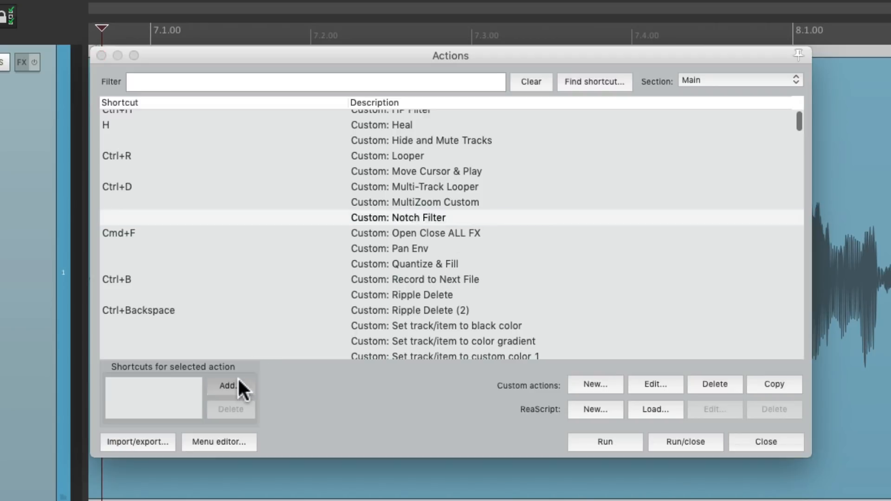
left_click(226, 385)
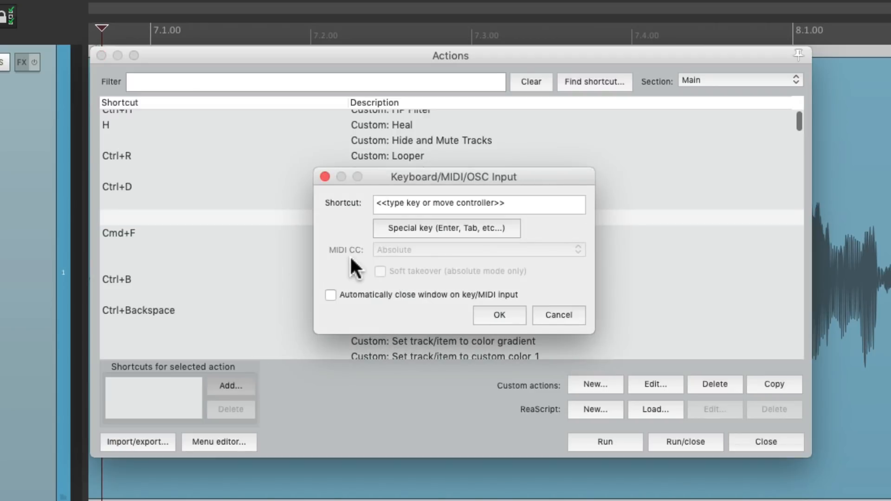
key("Ctrl+N")
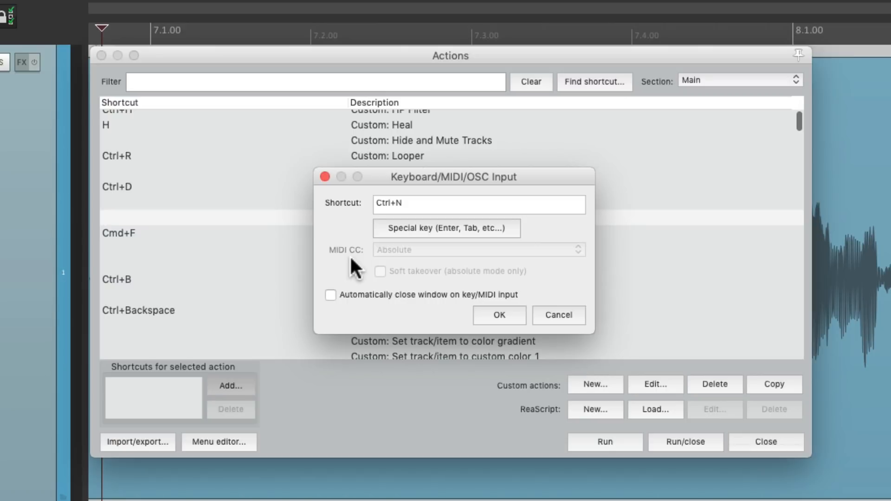
left_click(498, 316)
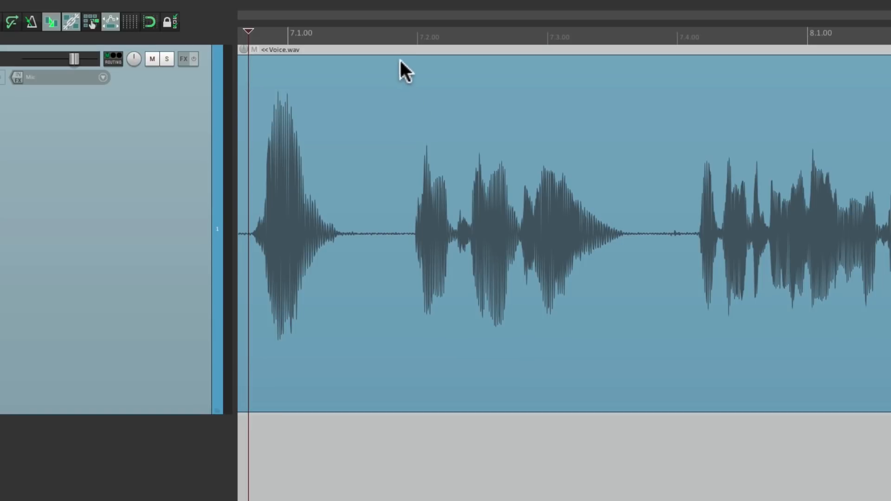
Select a phrase's time span, run the Notch Filter action, and close the FX window.
left_click_drag(400, 41, 651, 56)
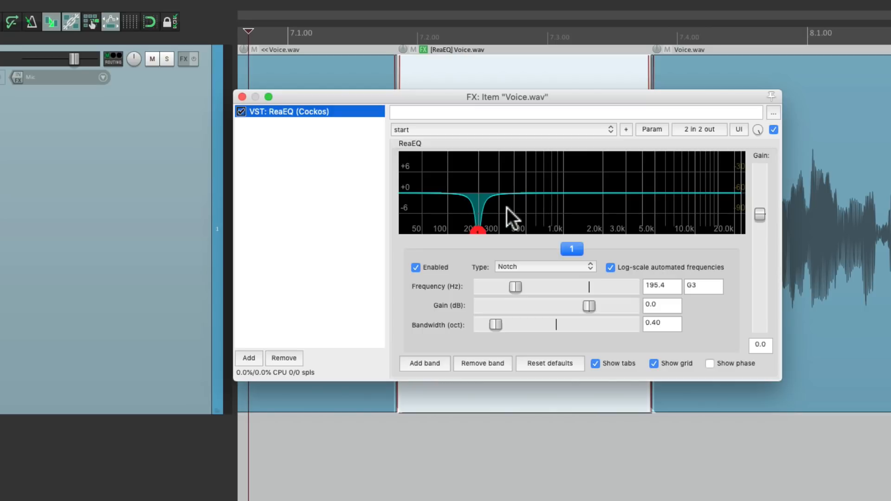
mouse_move(289, 92)
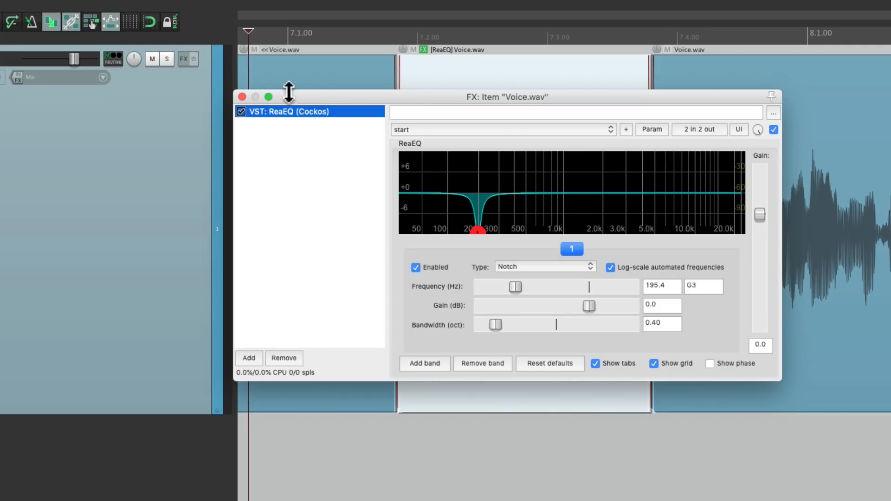
left_click(241, 97)
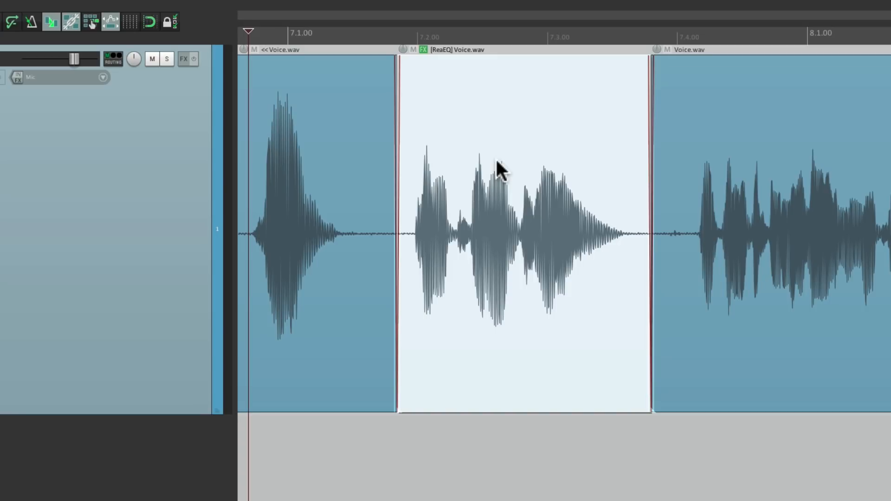
mouse_move(534, 222)
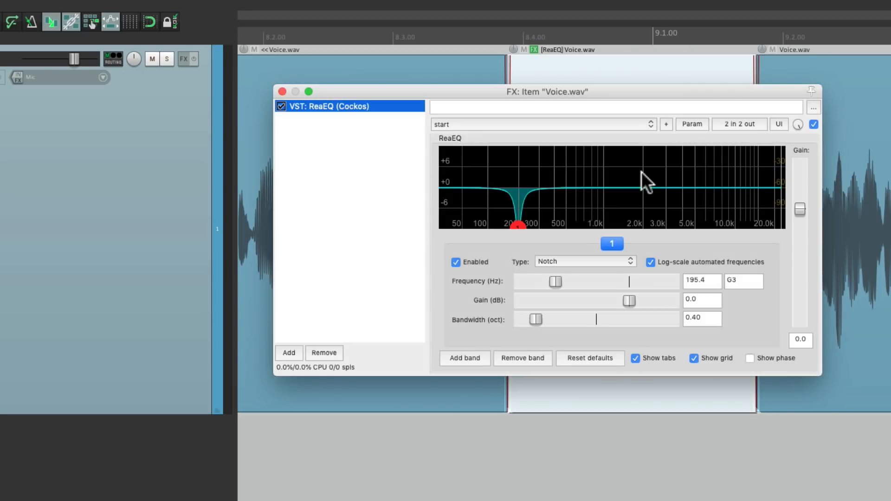
mouse_move(611, 196)
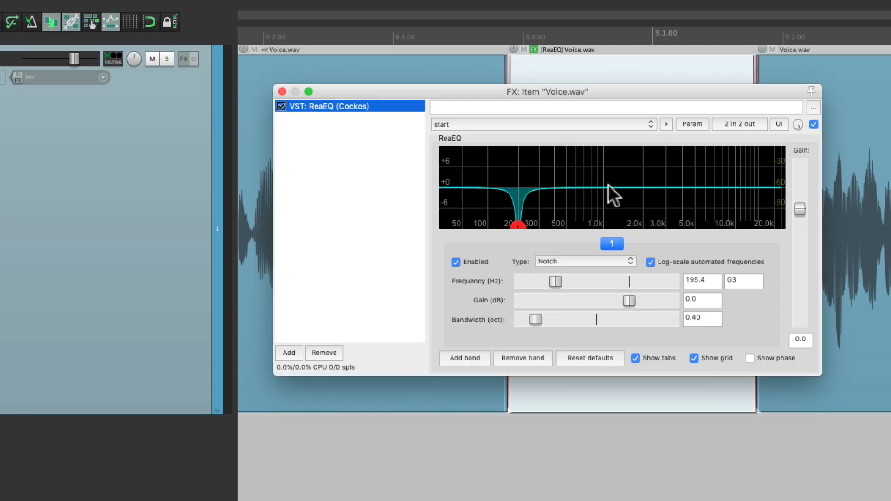
left_click_drag(517, 225, 534, 228)
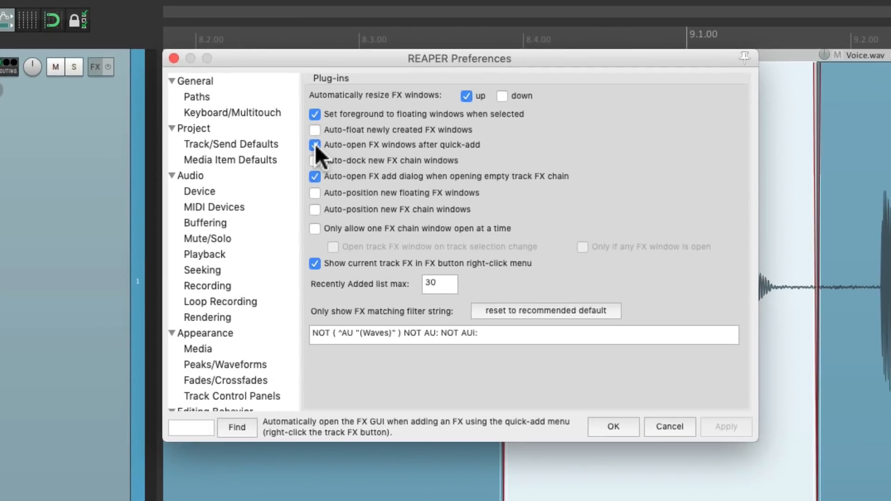
Disable 'Auto-open FX windows after quick-add' again in the Plug-ins preferences.
left_click(315, 145)
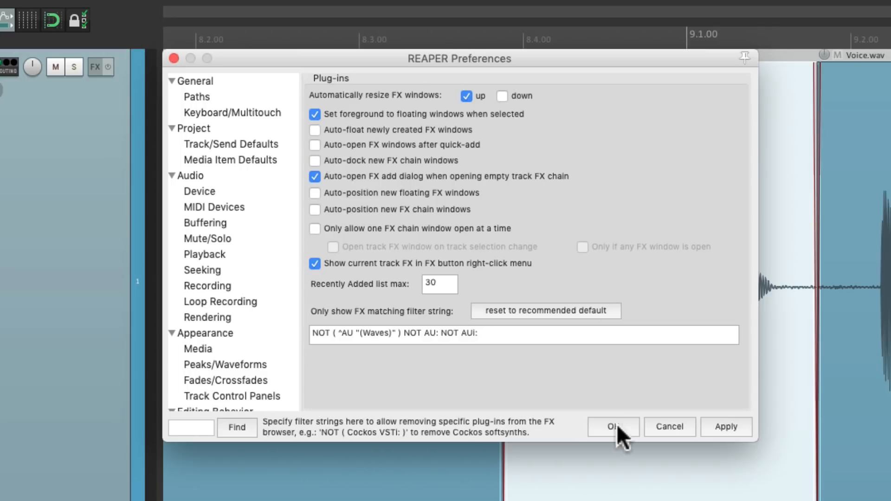
left_click(613, 427)
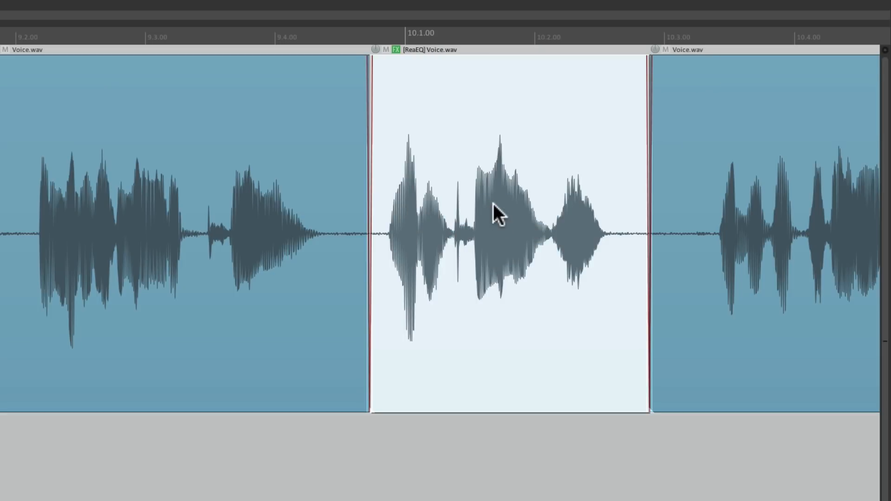
mouse_move(407, 122)
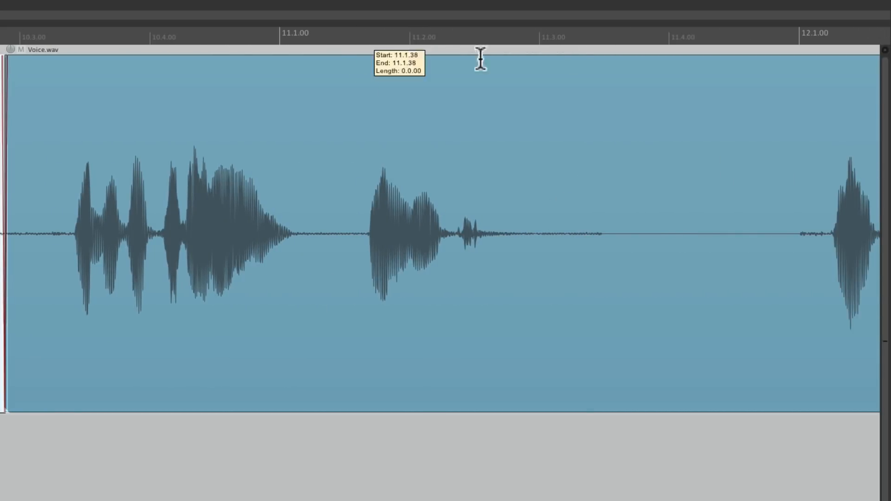
Mark the next Voice.wav phrase for splitting with the ReaEQ notch filter chain.
left_click(364, 236)
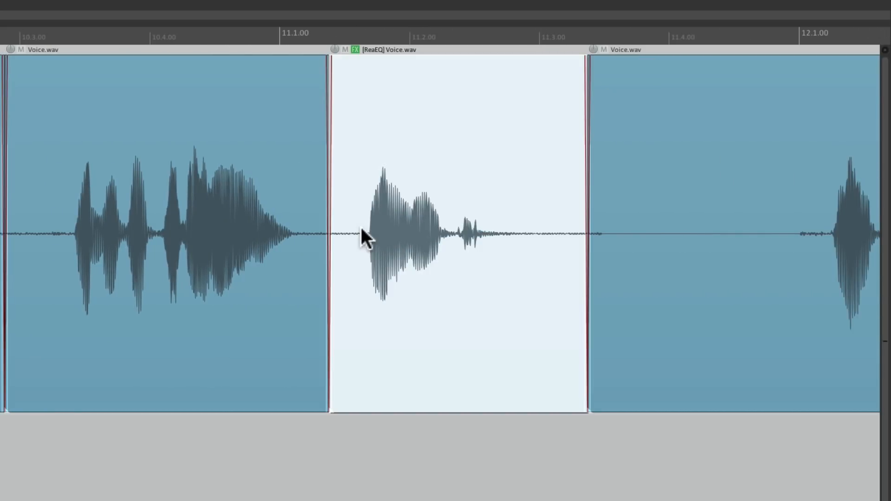
mouse_move(410, 145)
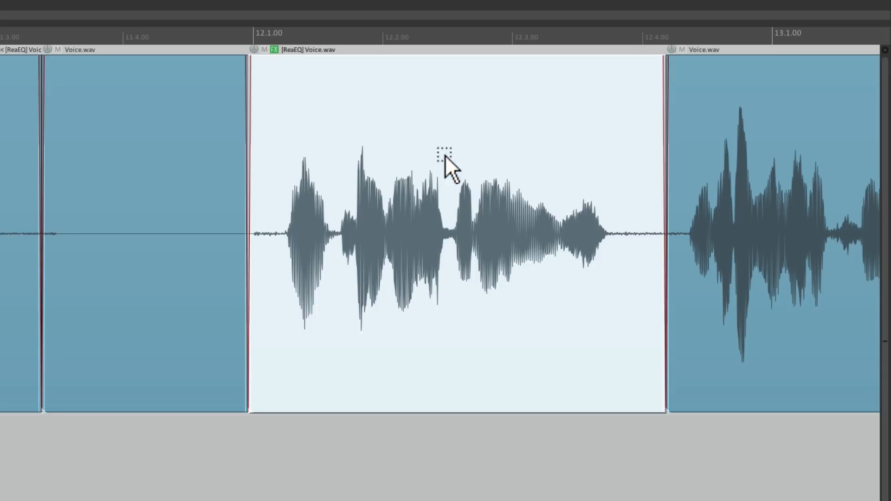
mouse_move(340, 127)
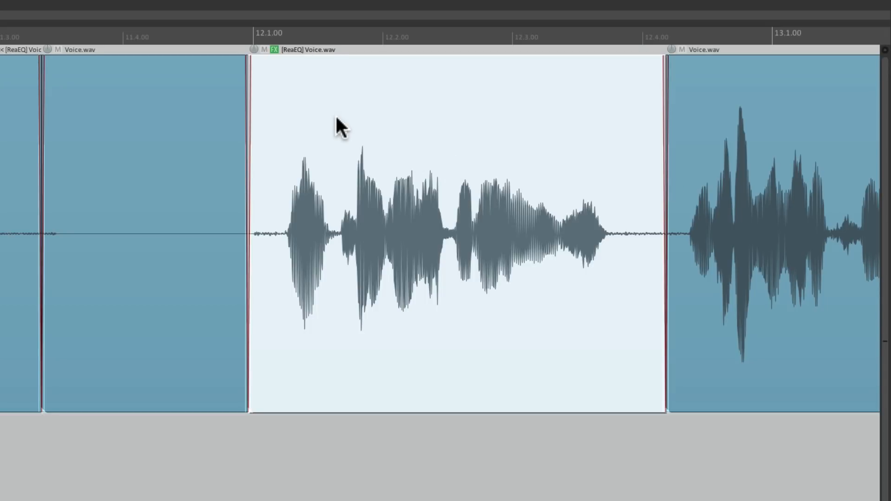